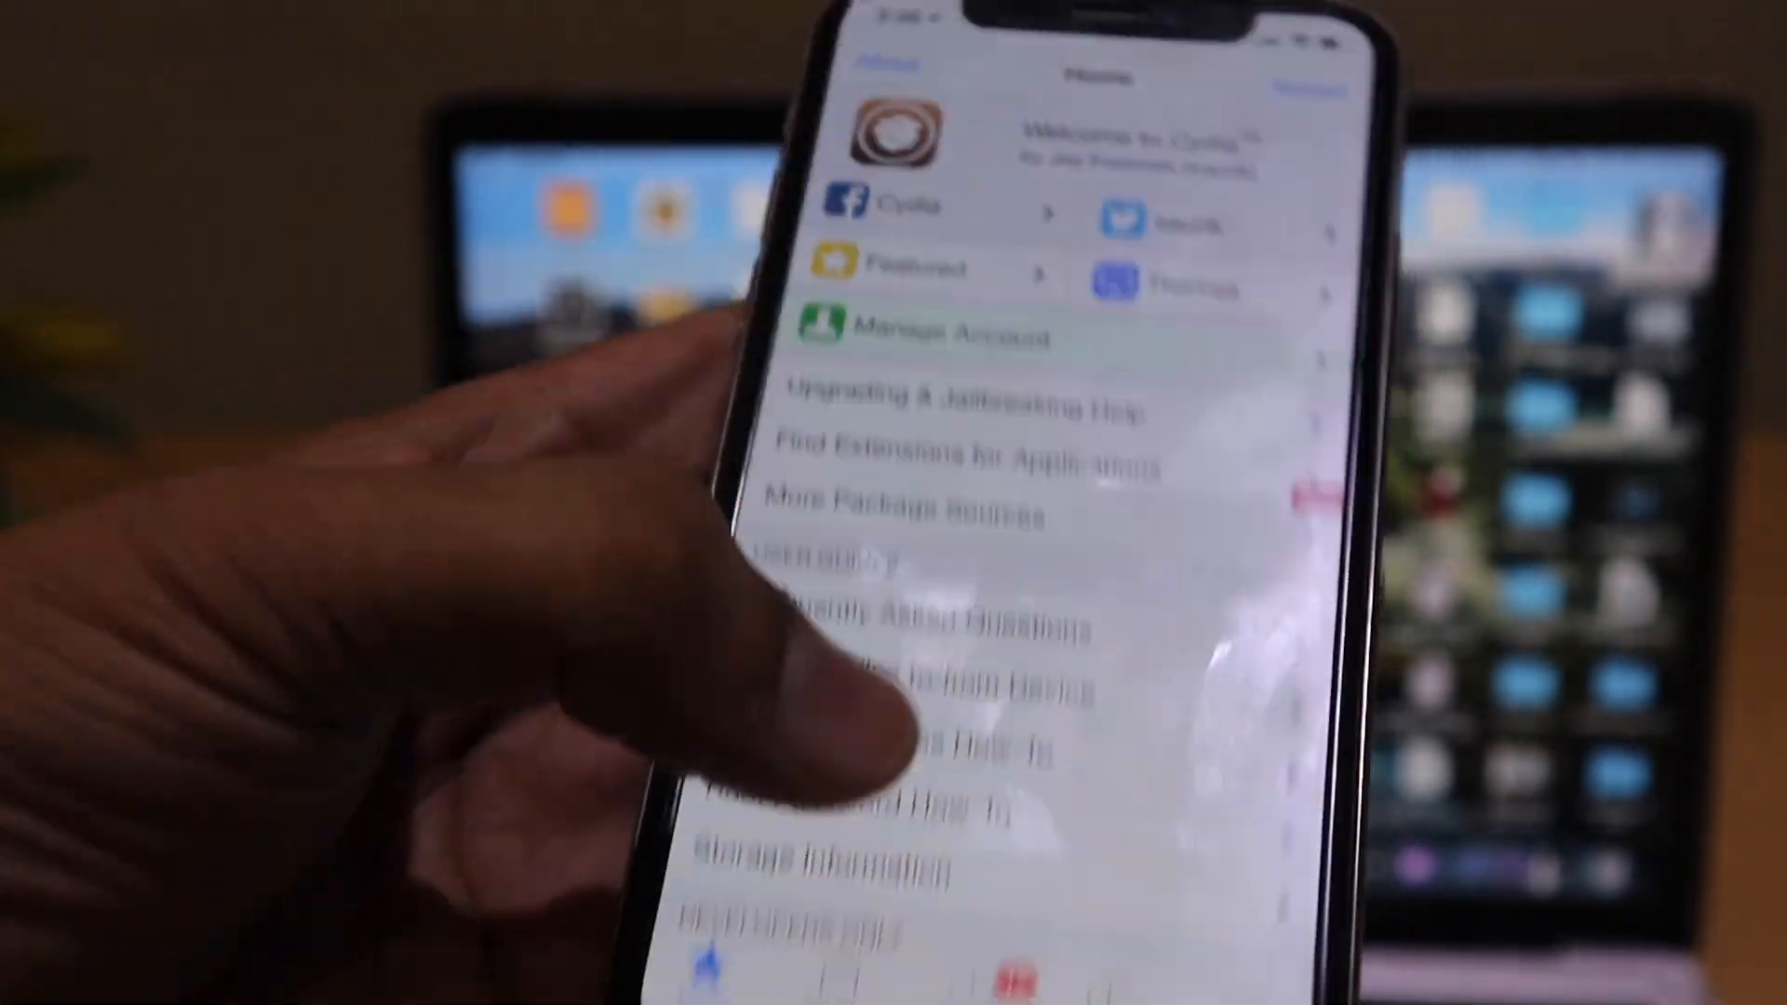
- Scroll Cydia's home page, then swipe back to the iPhone home screen
scroll(down, 3)
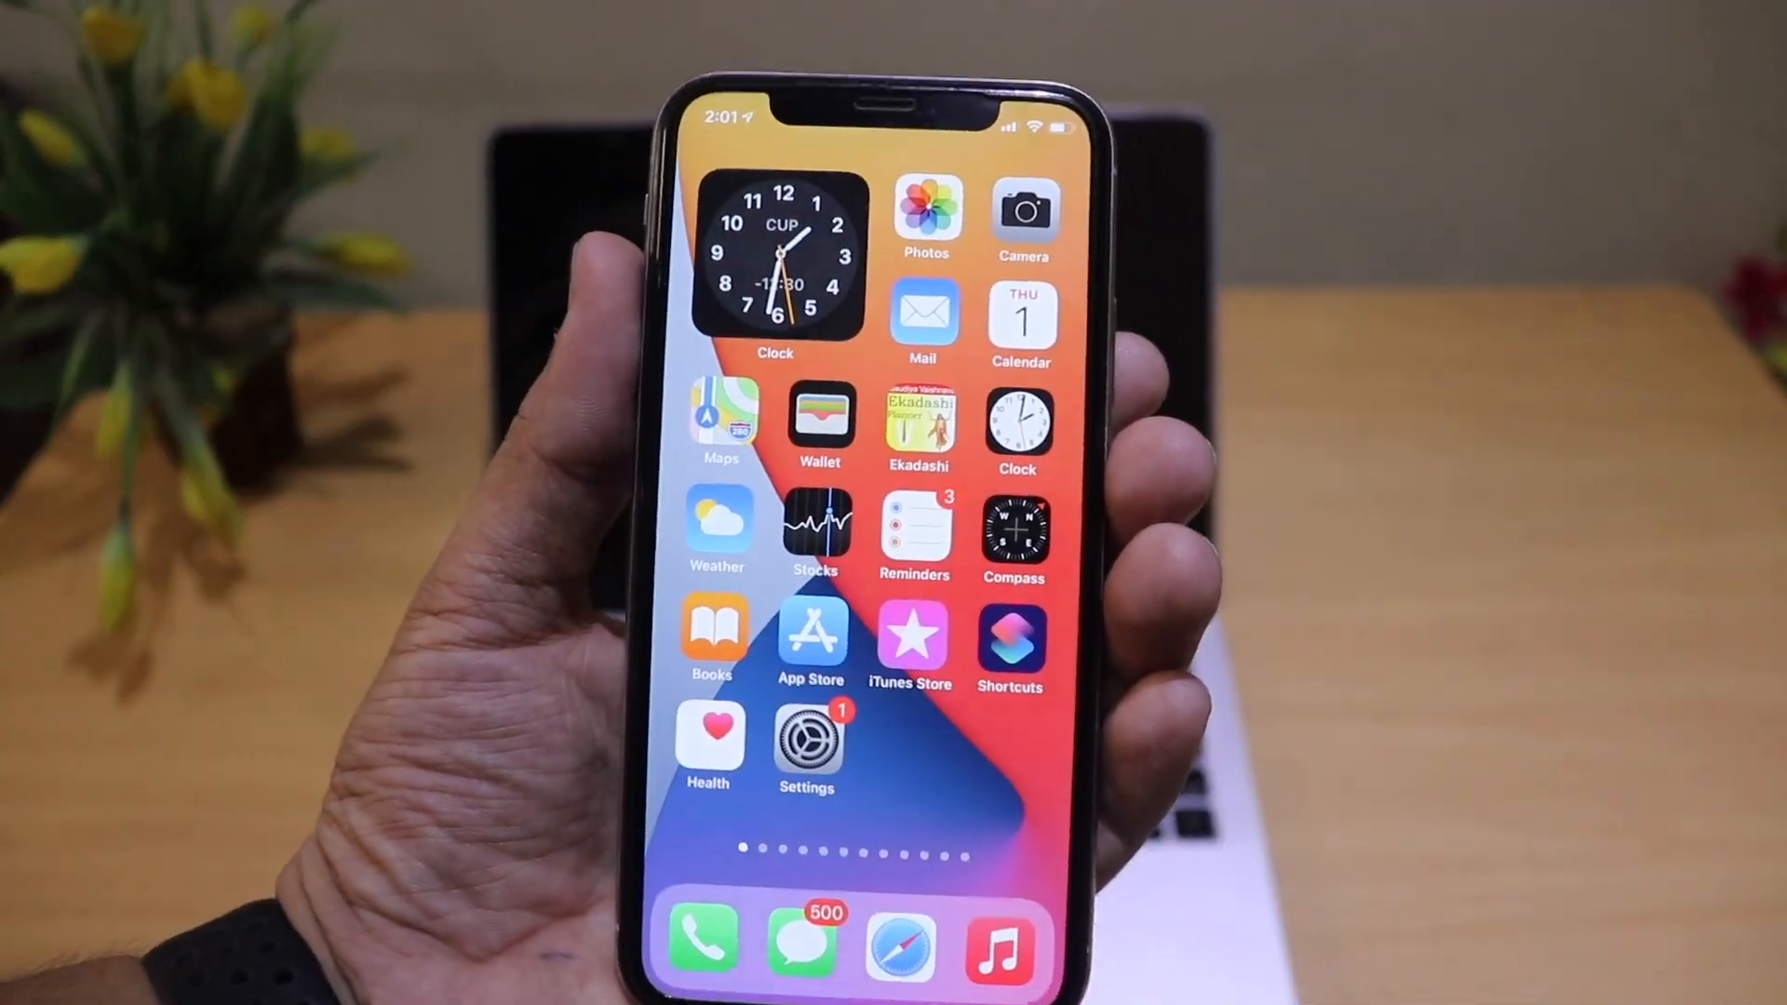
- Turn off Download iOS Updates under Settings > General > Software Update > Automatic Updates
scroll(left, 3)
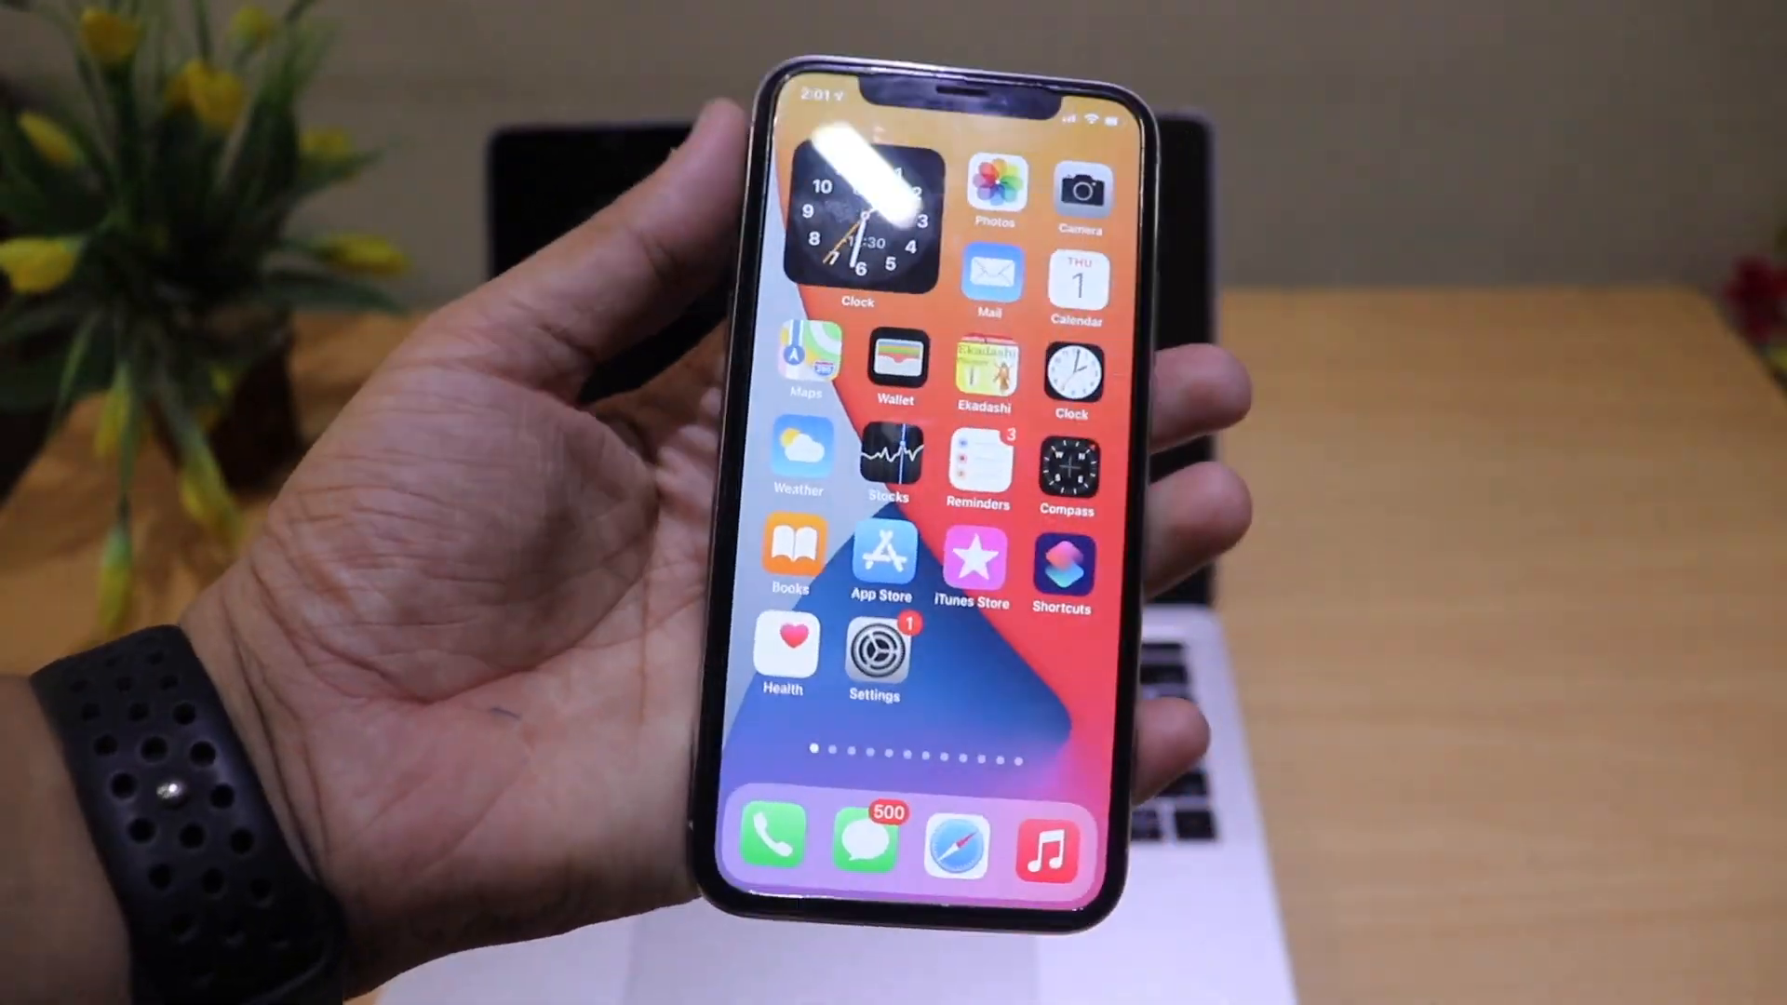
click(874, 655)
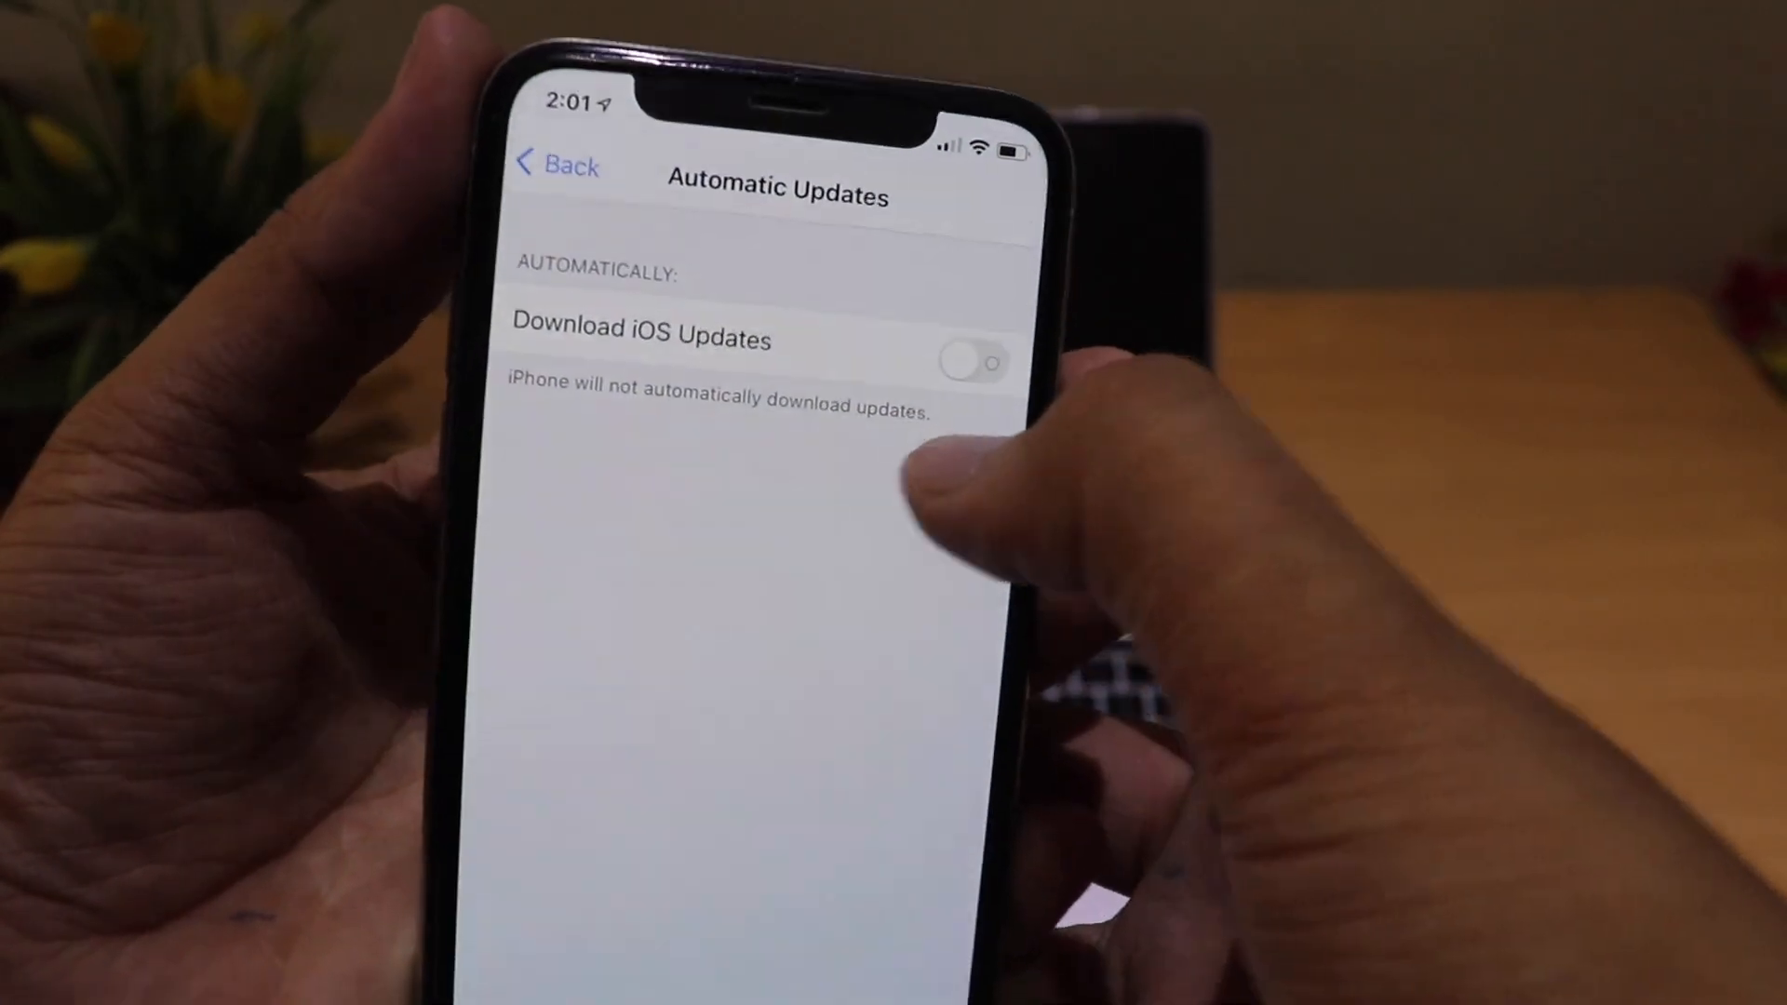
click(558, 166)
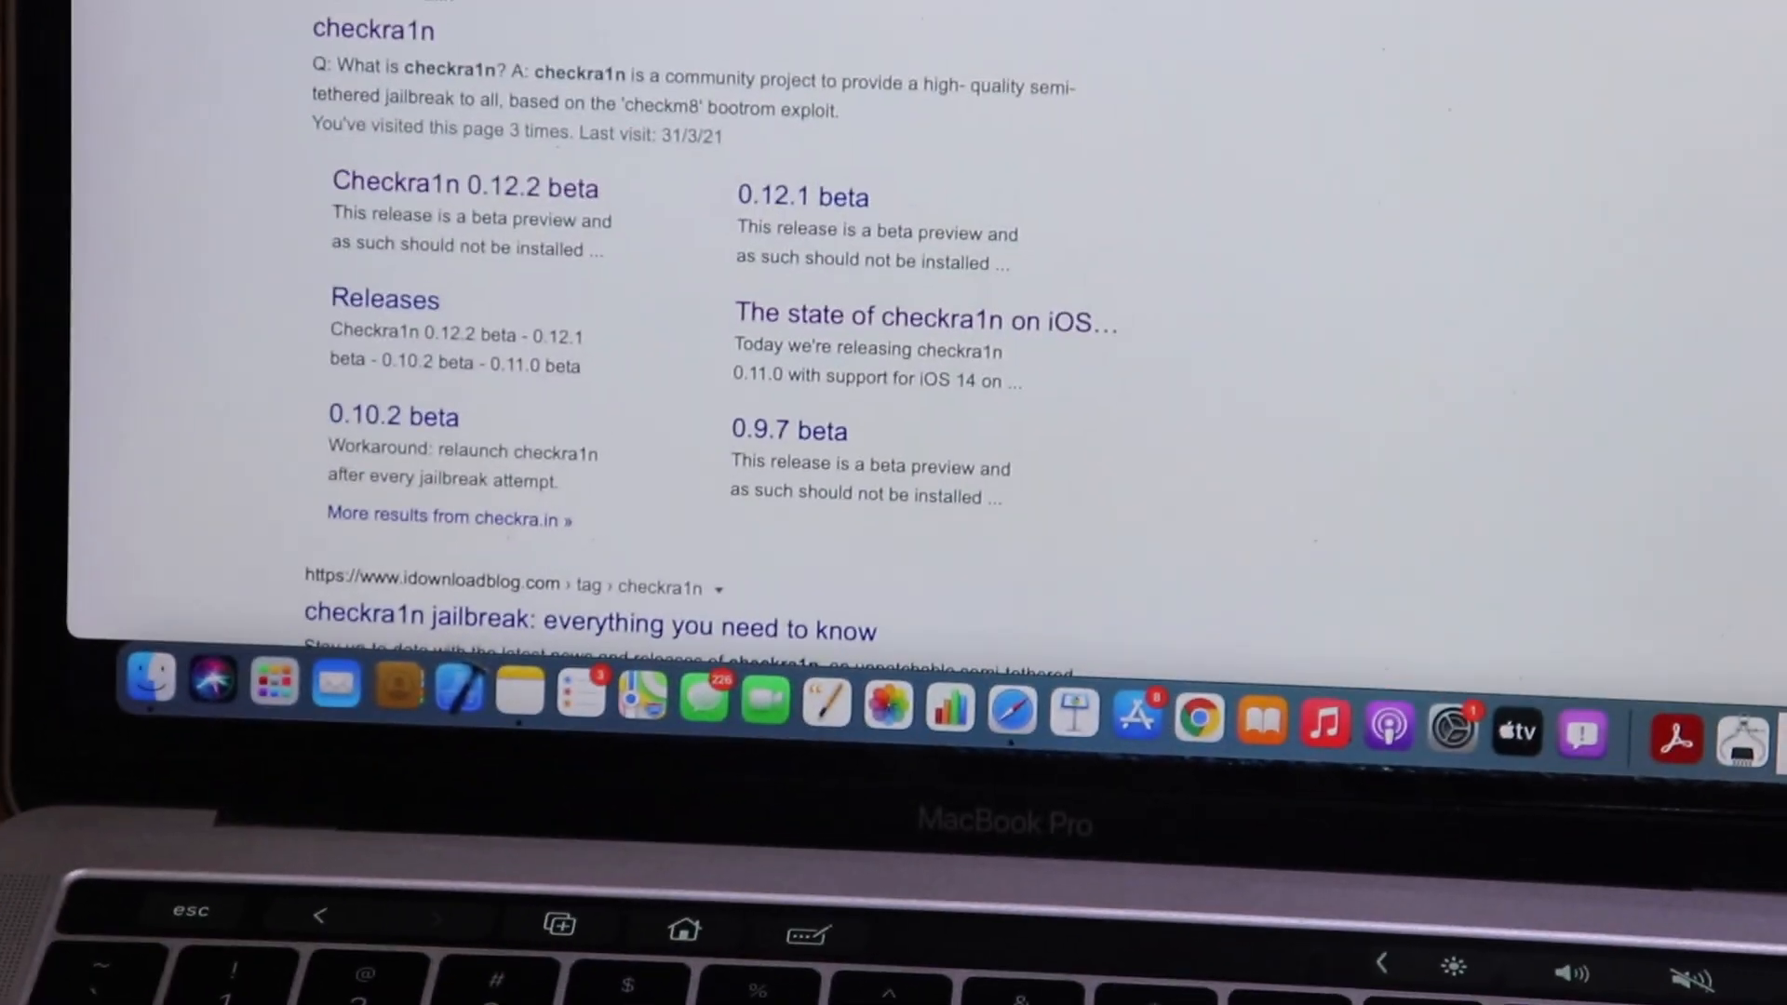
- Download checkra1n 0.12.2 beta for macOS from checkra.in and check Downloads
scroll(up, 3)
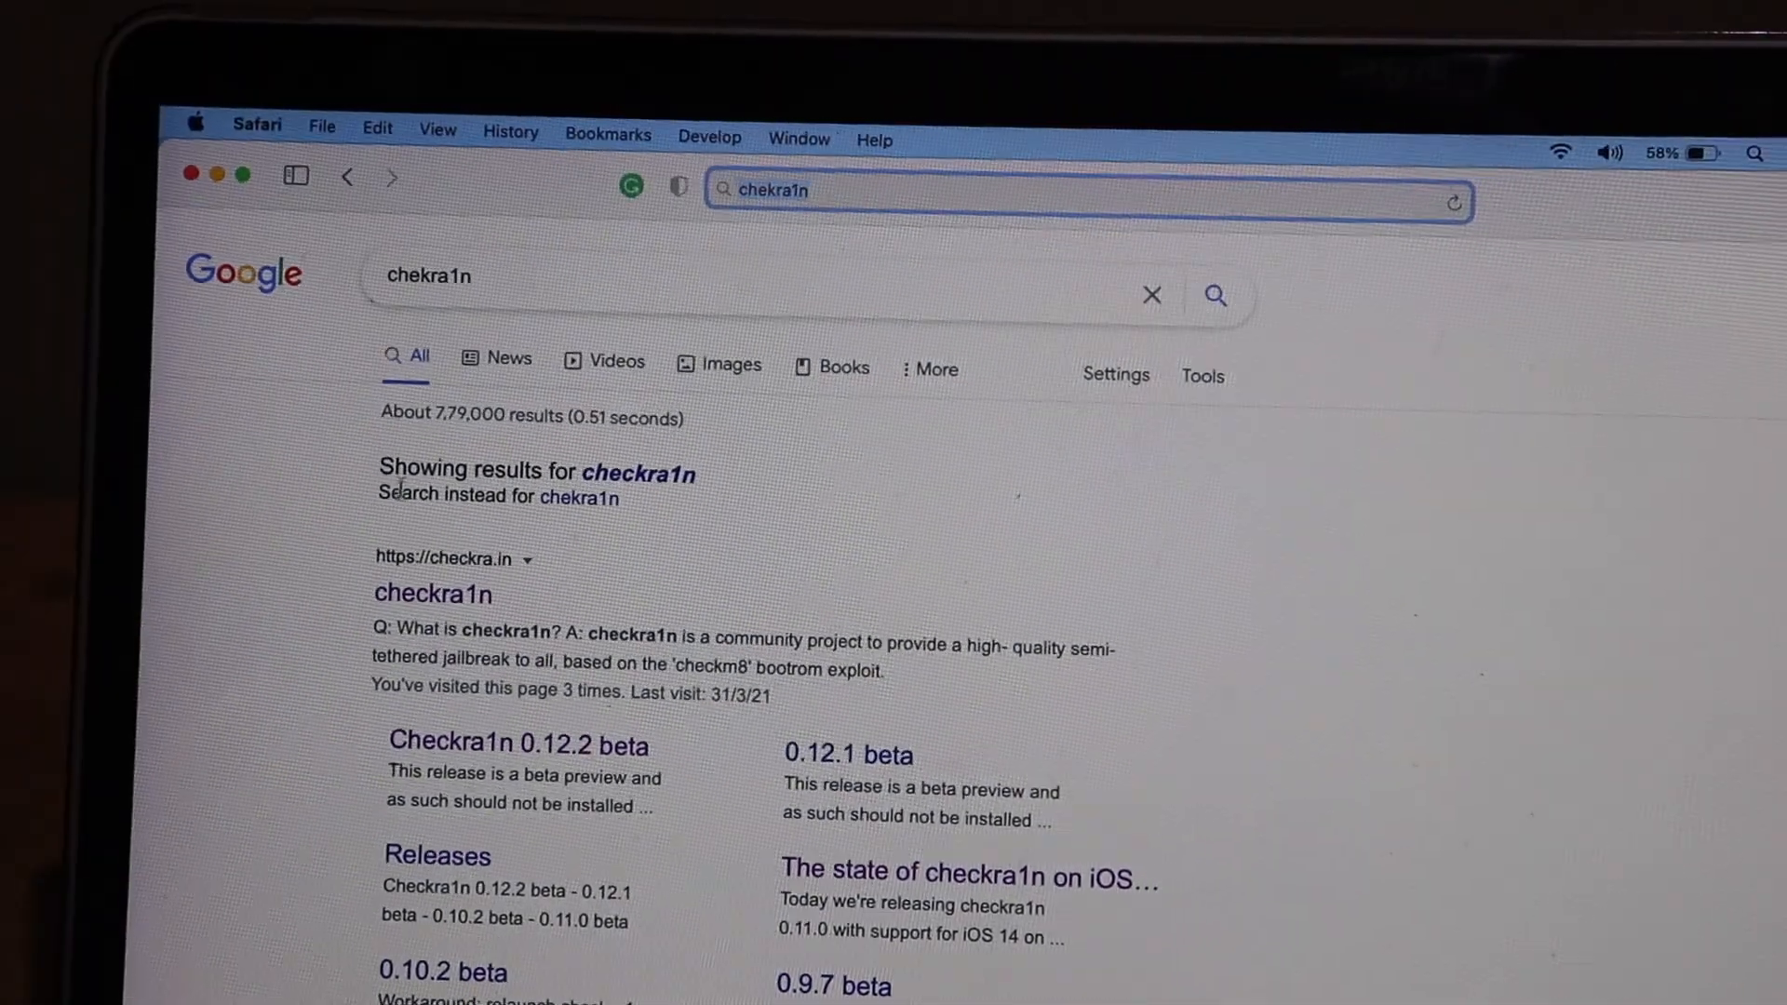
click(432, 594)
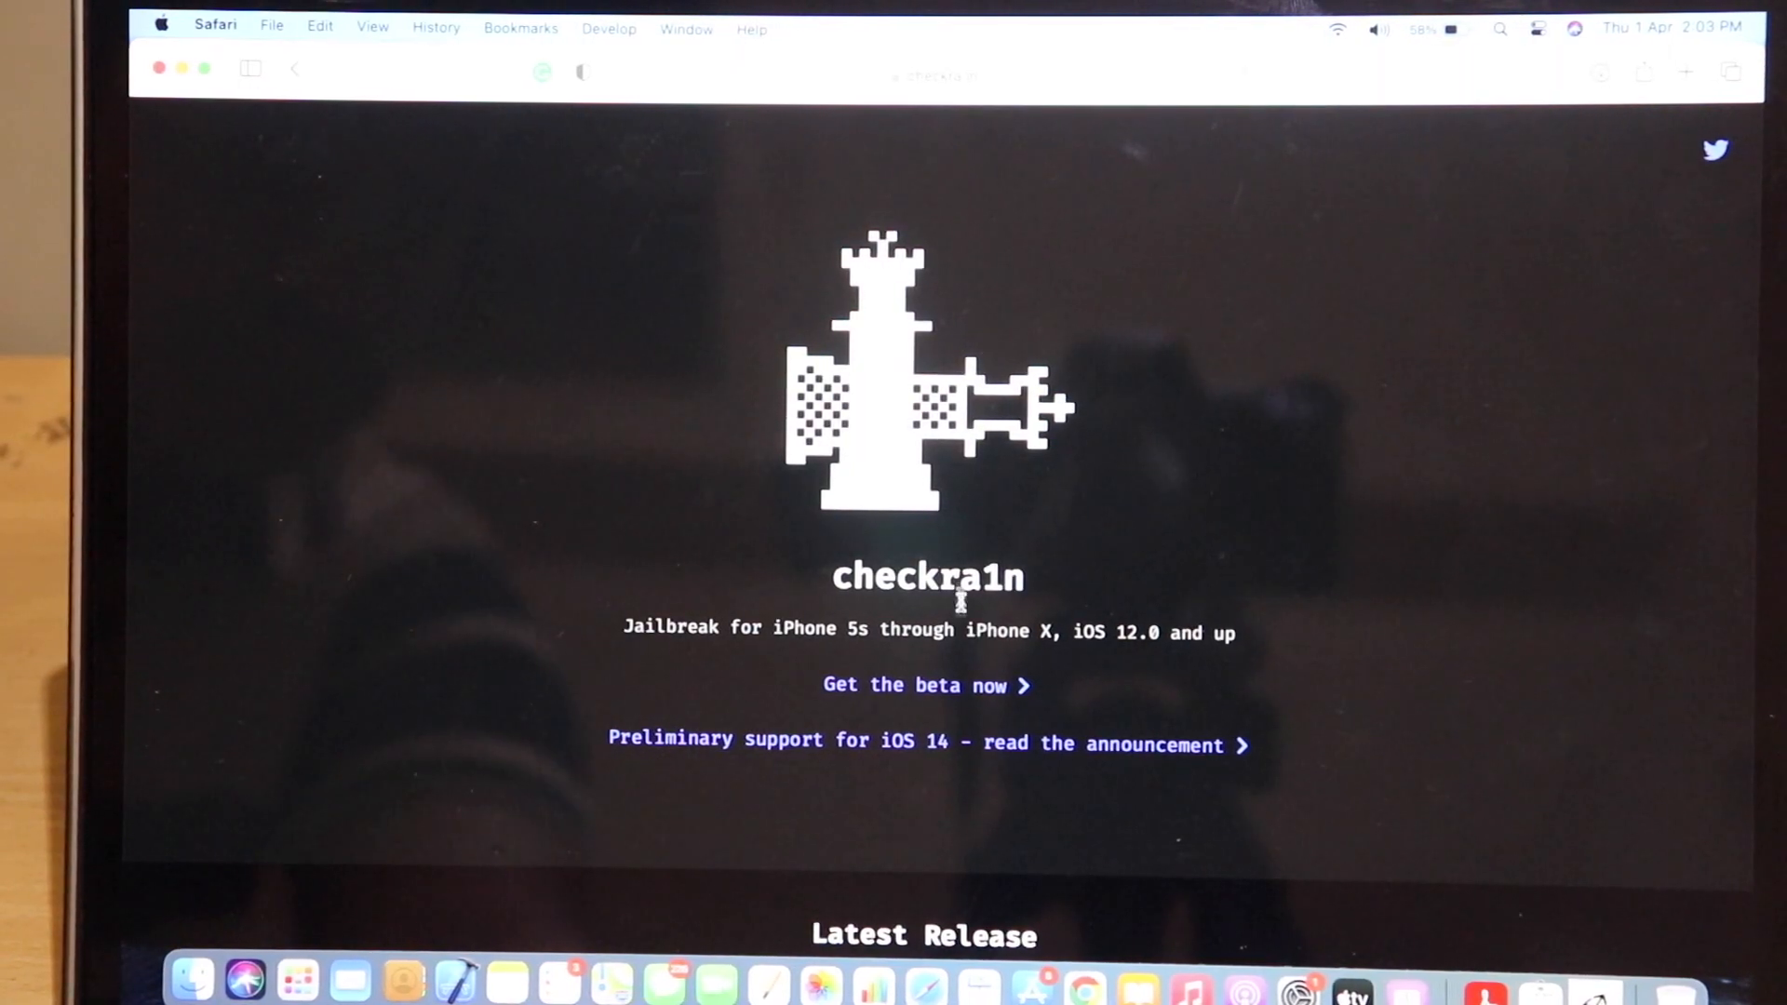
scroll(down, 3)
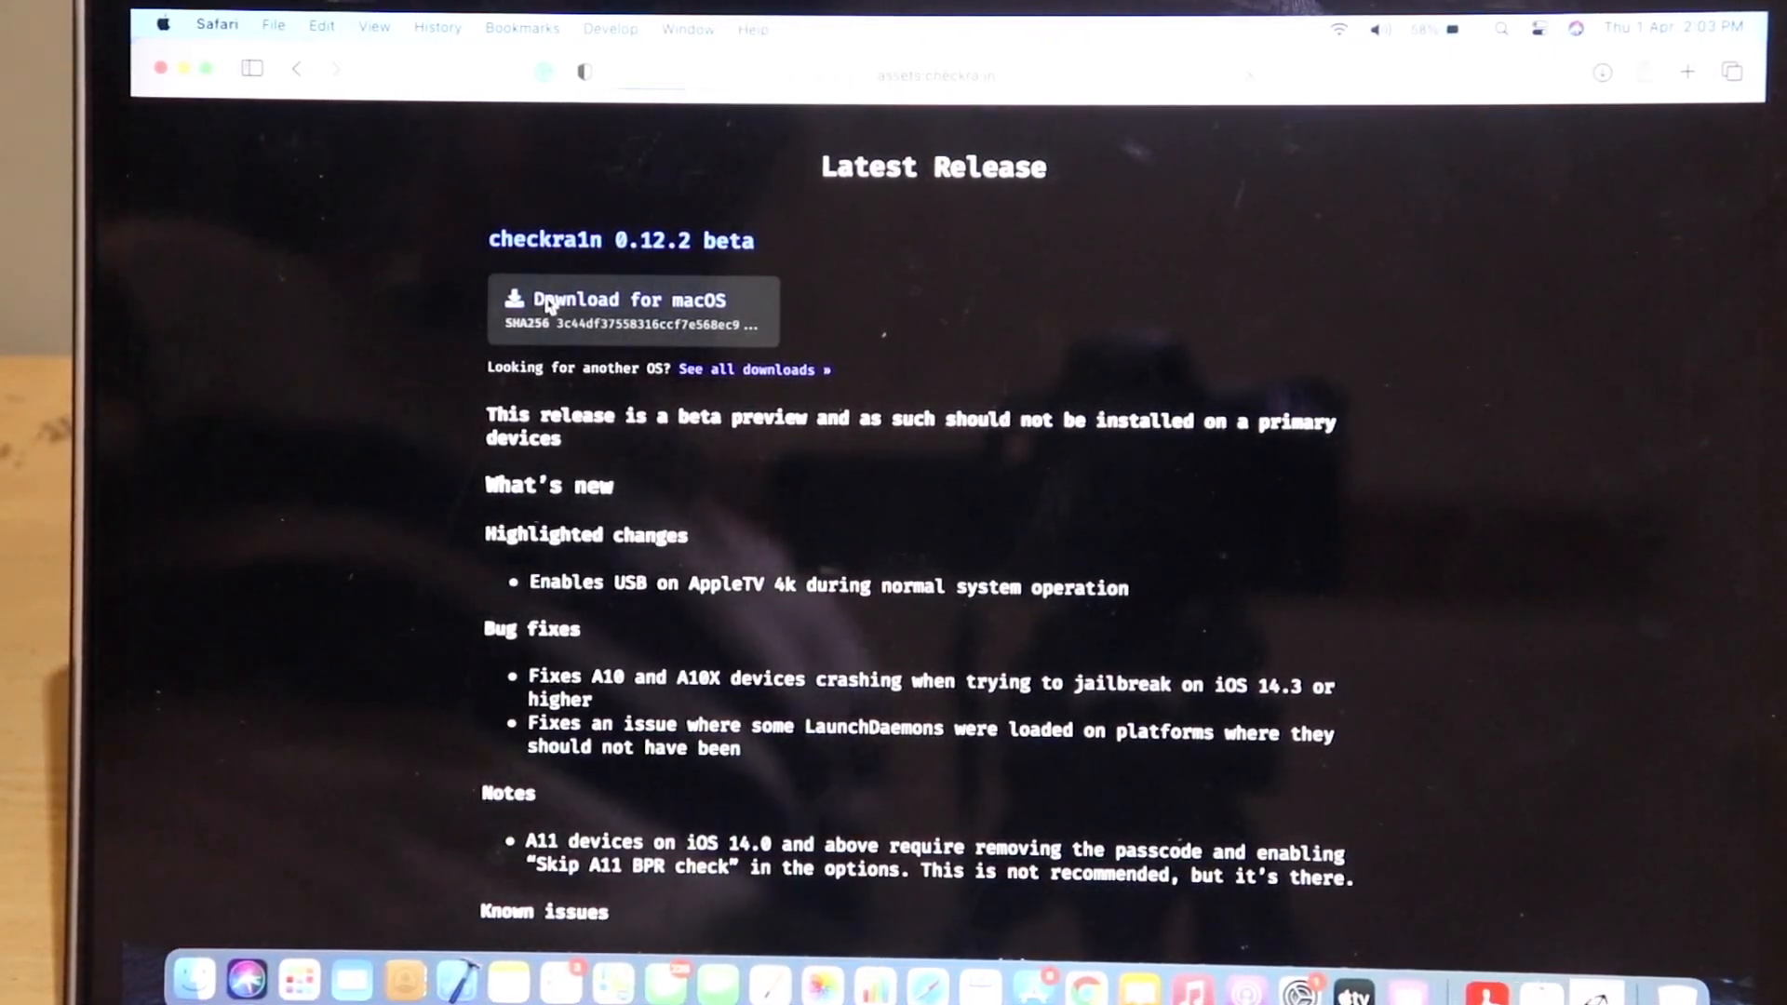
click(618, 300)
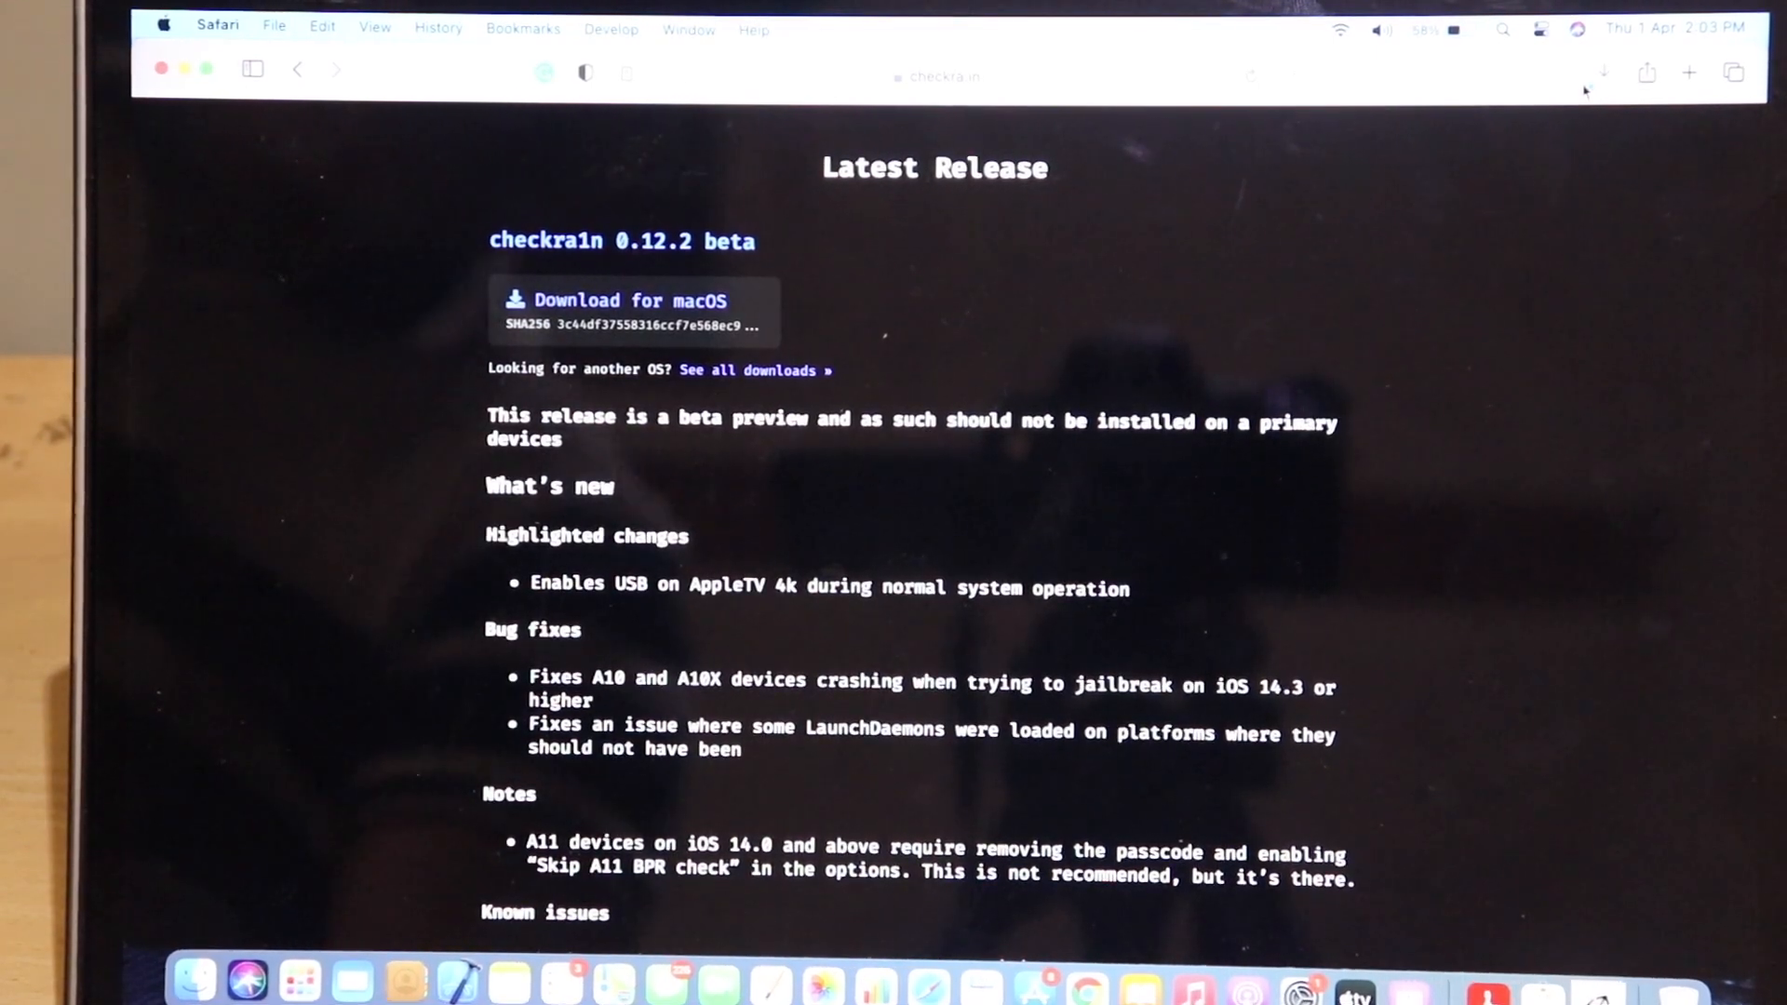
click(1602, 73)
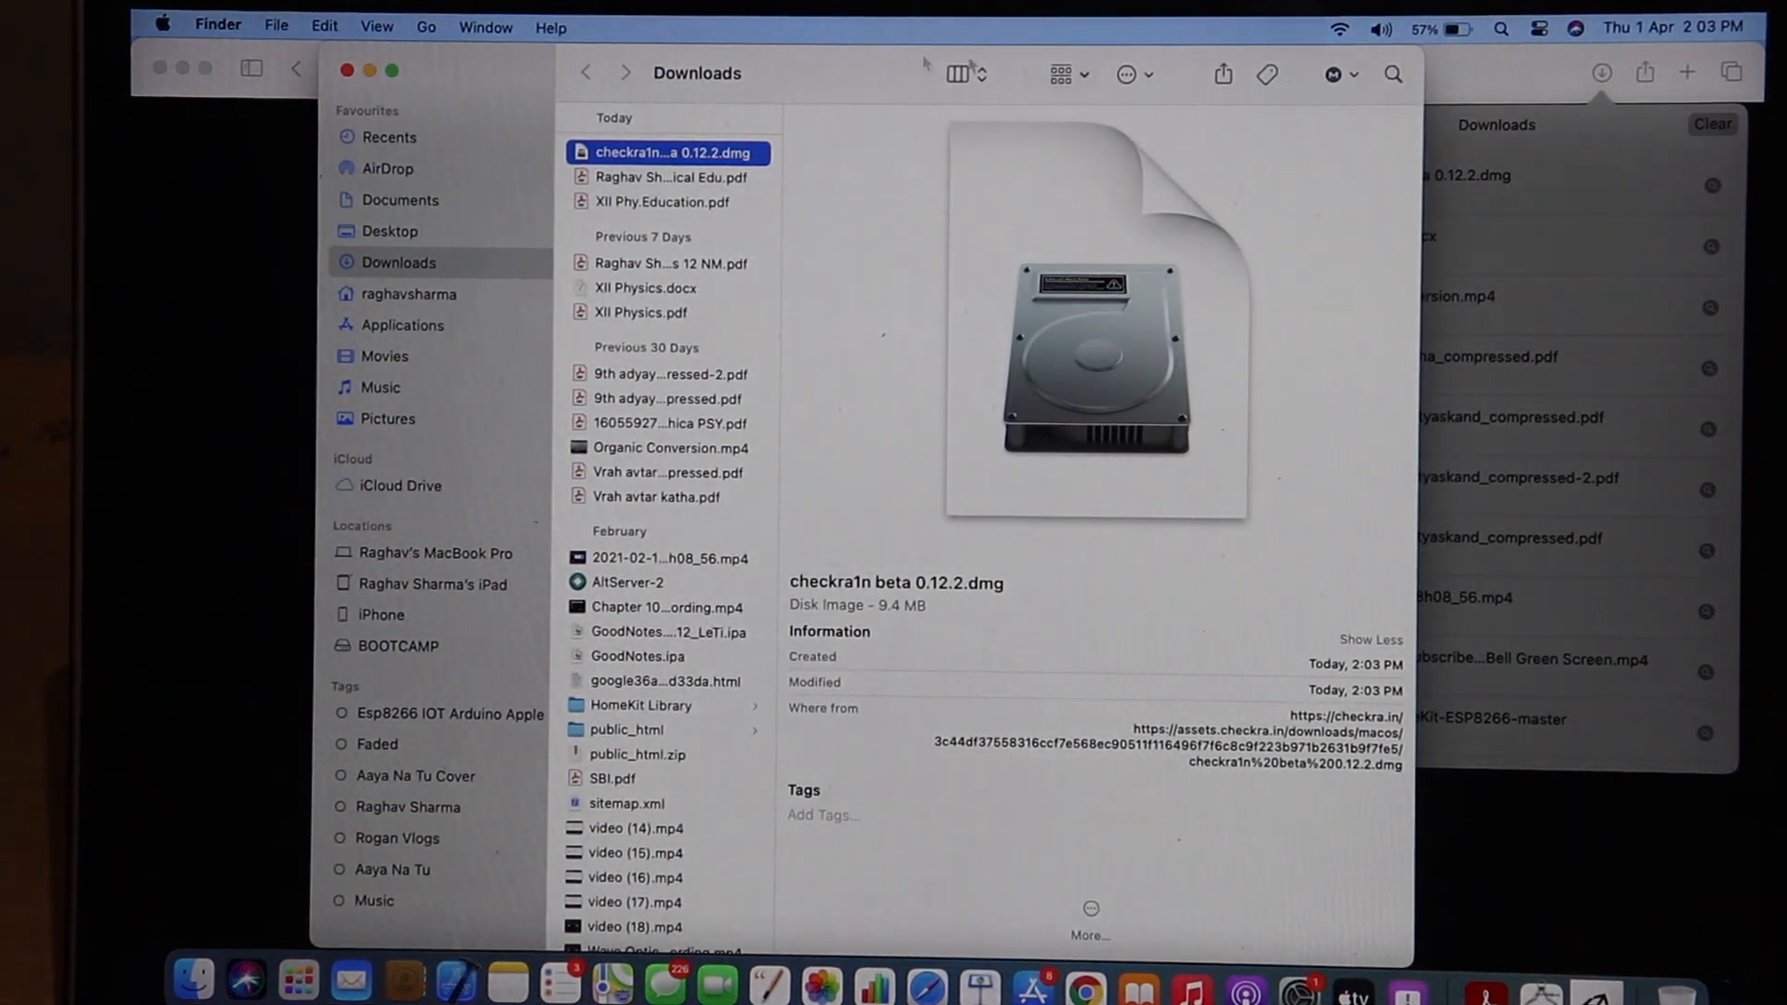
- Open the checkra1n 0.12.2 .dmg and drag checkra1n into Applications
double_click(671, 153)
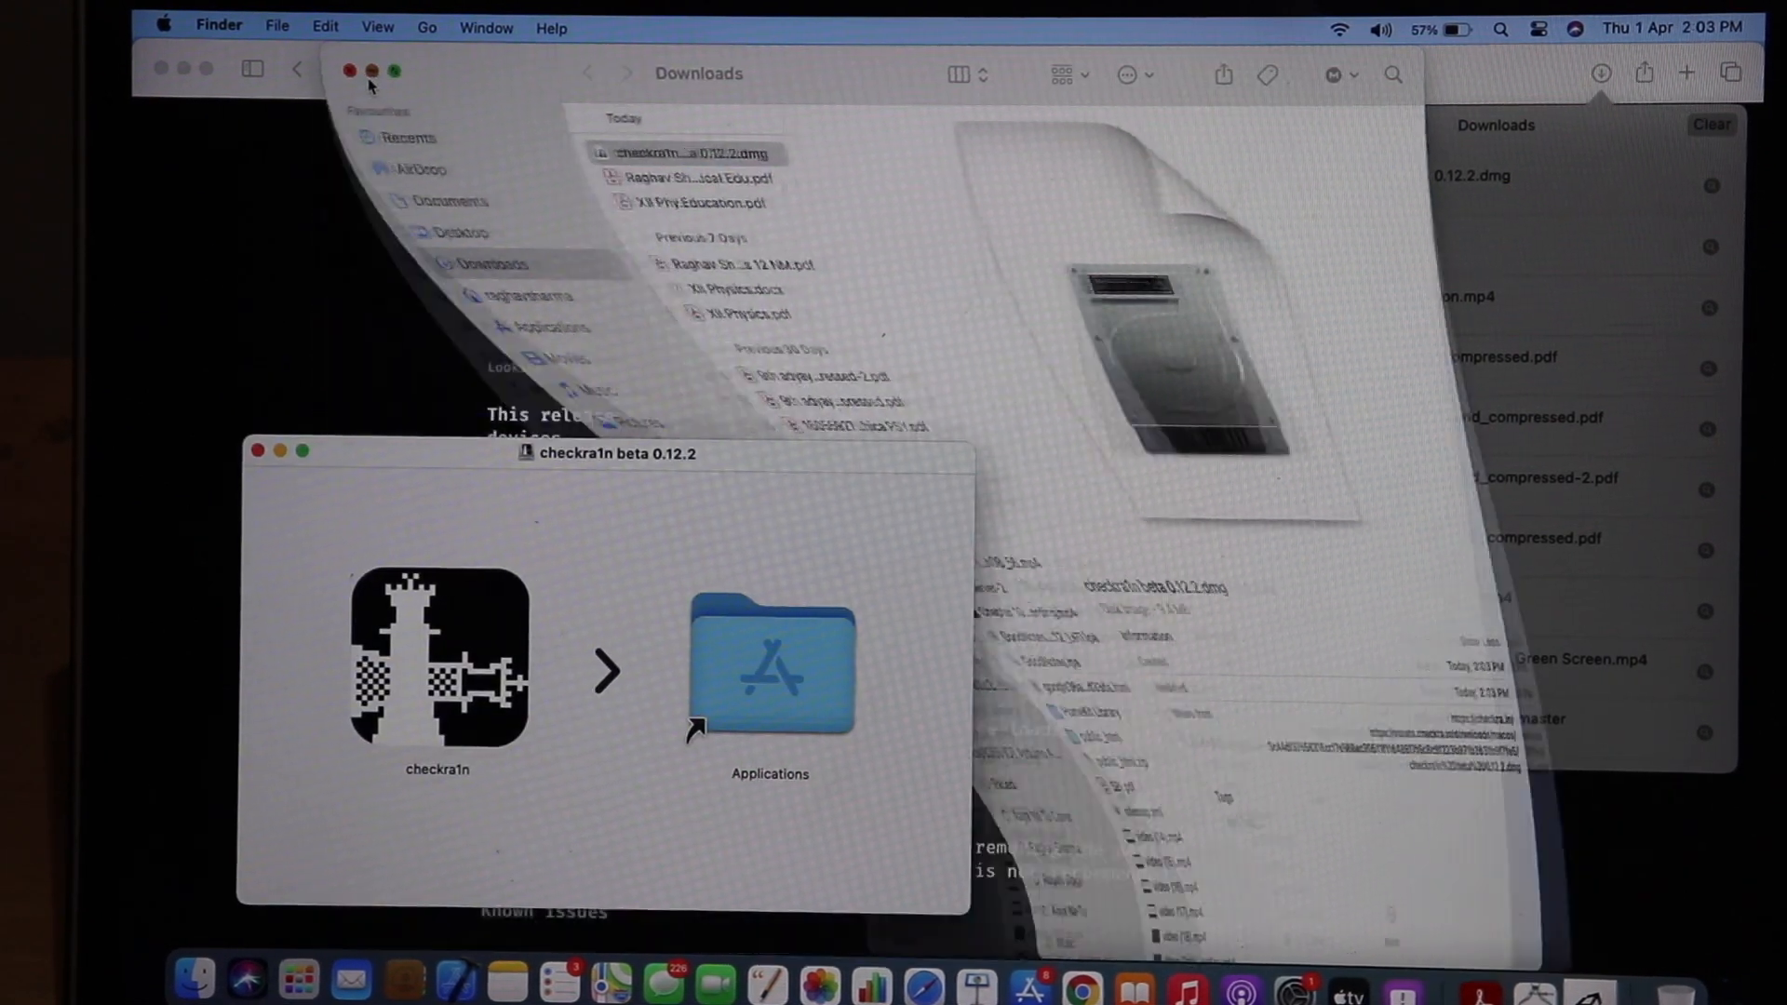
click(349, 72)
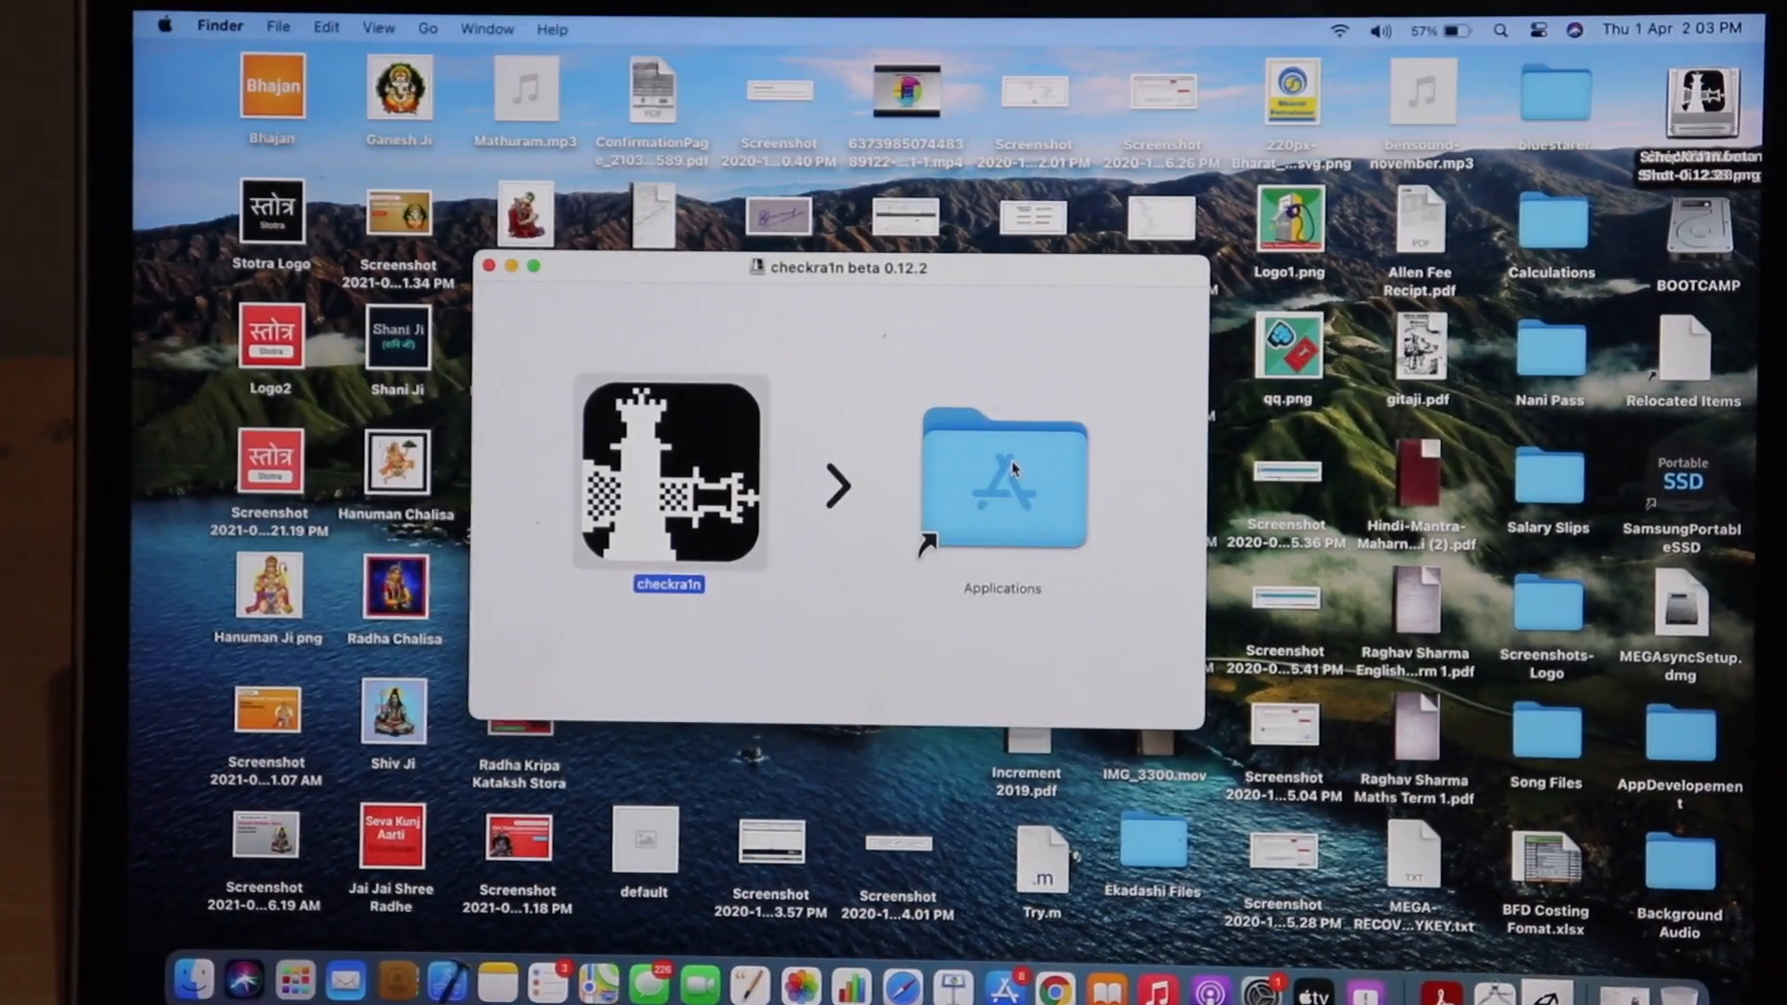
click(489, 267)
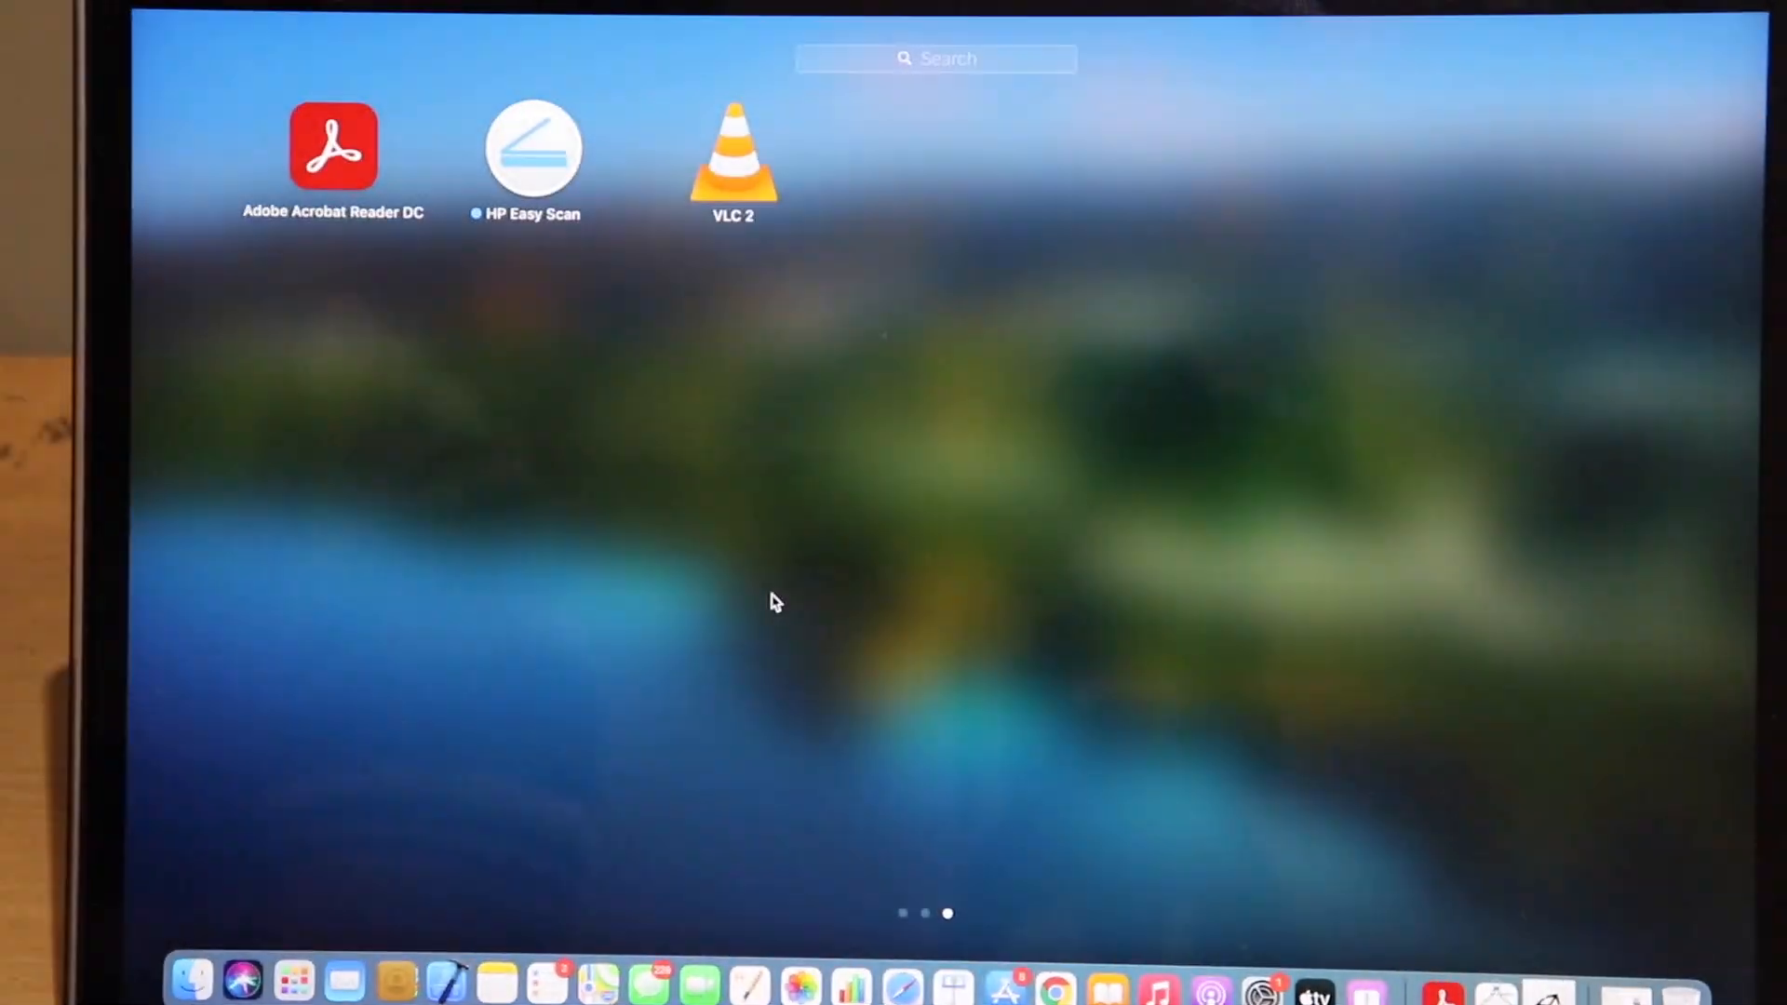
- Swipe through Launchpad pages to find and launch checkra1n
scroll(left, 3)
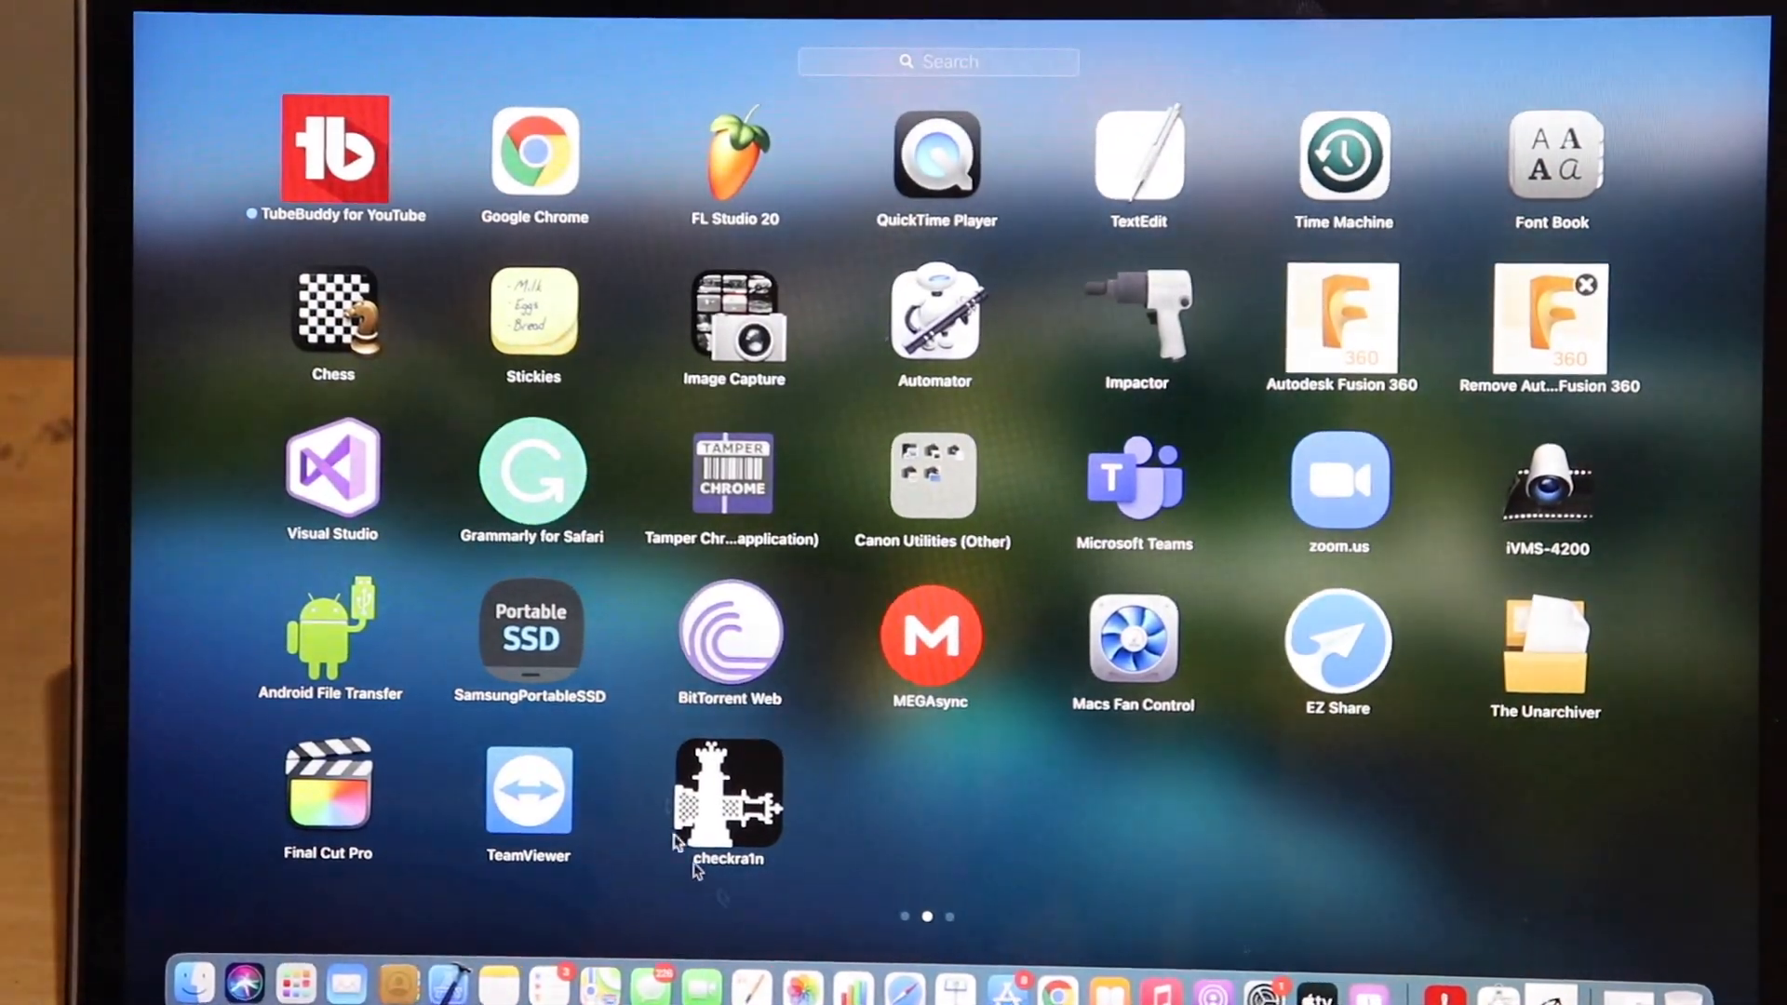
mouse_move(718, 735)
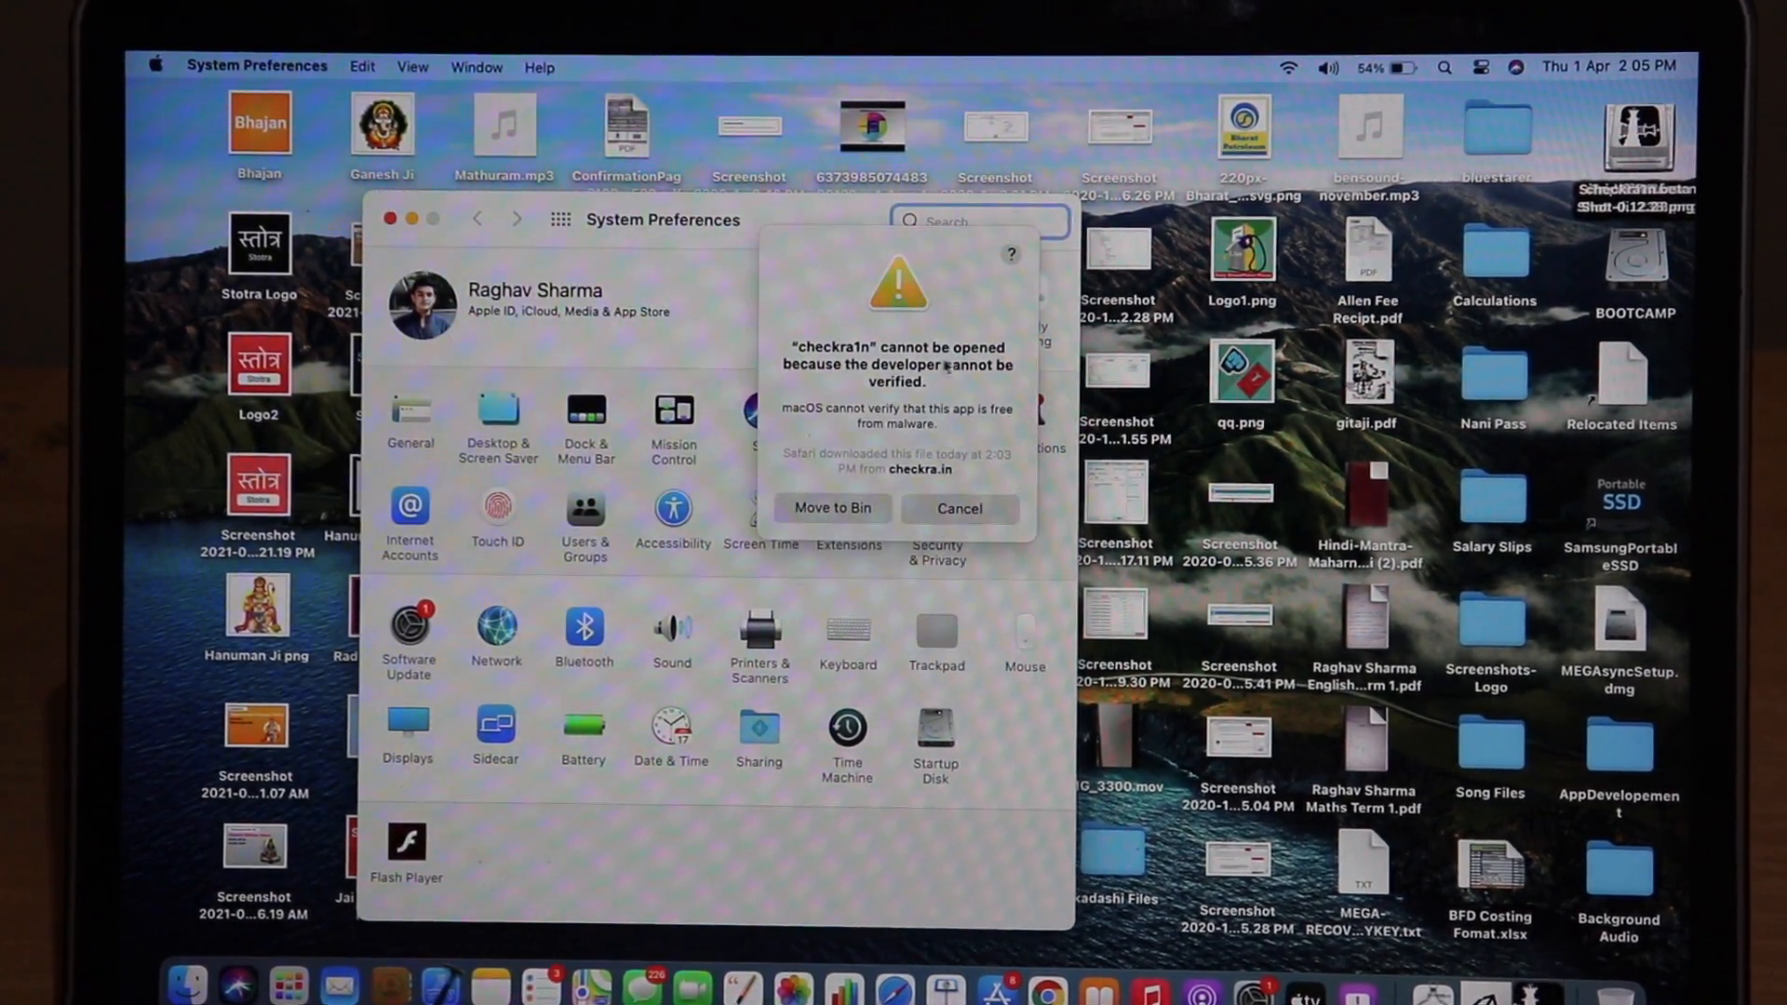
- Let checkra1n run via Security & Privacy's Open Anyway and confirm Open
click(959, 509)
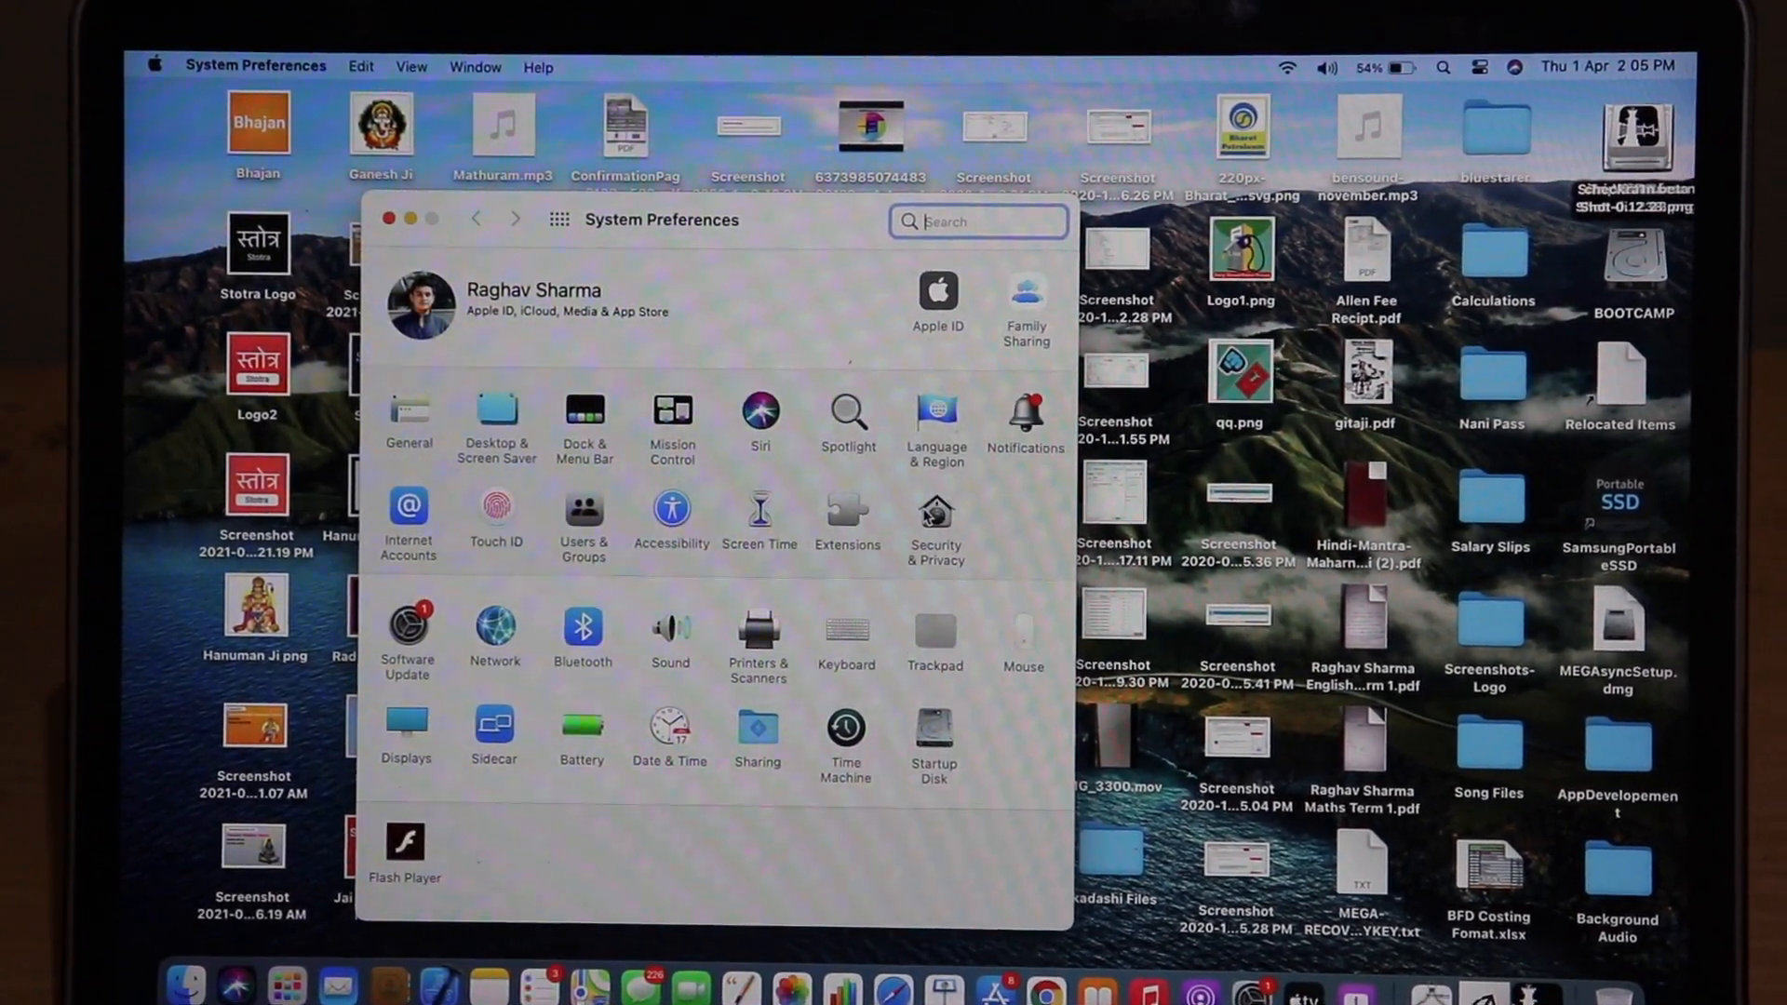
click(934, 509)
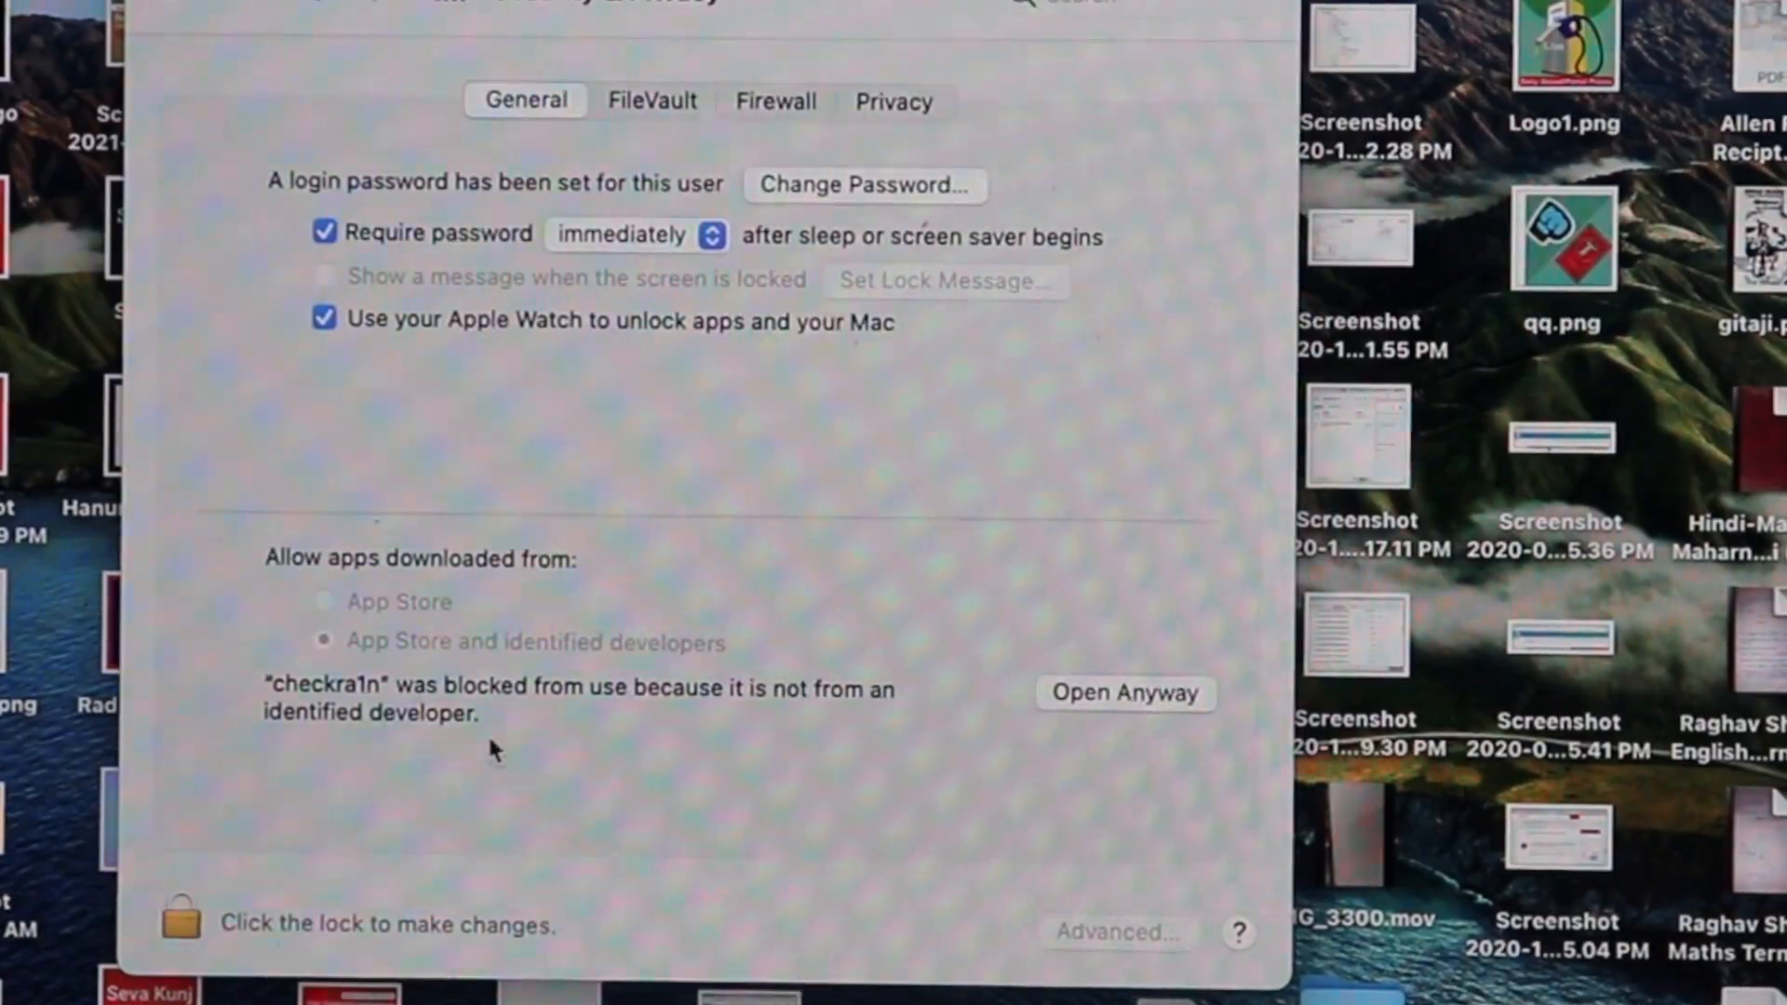
click(1123, 692)
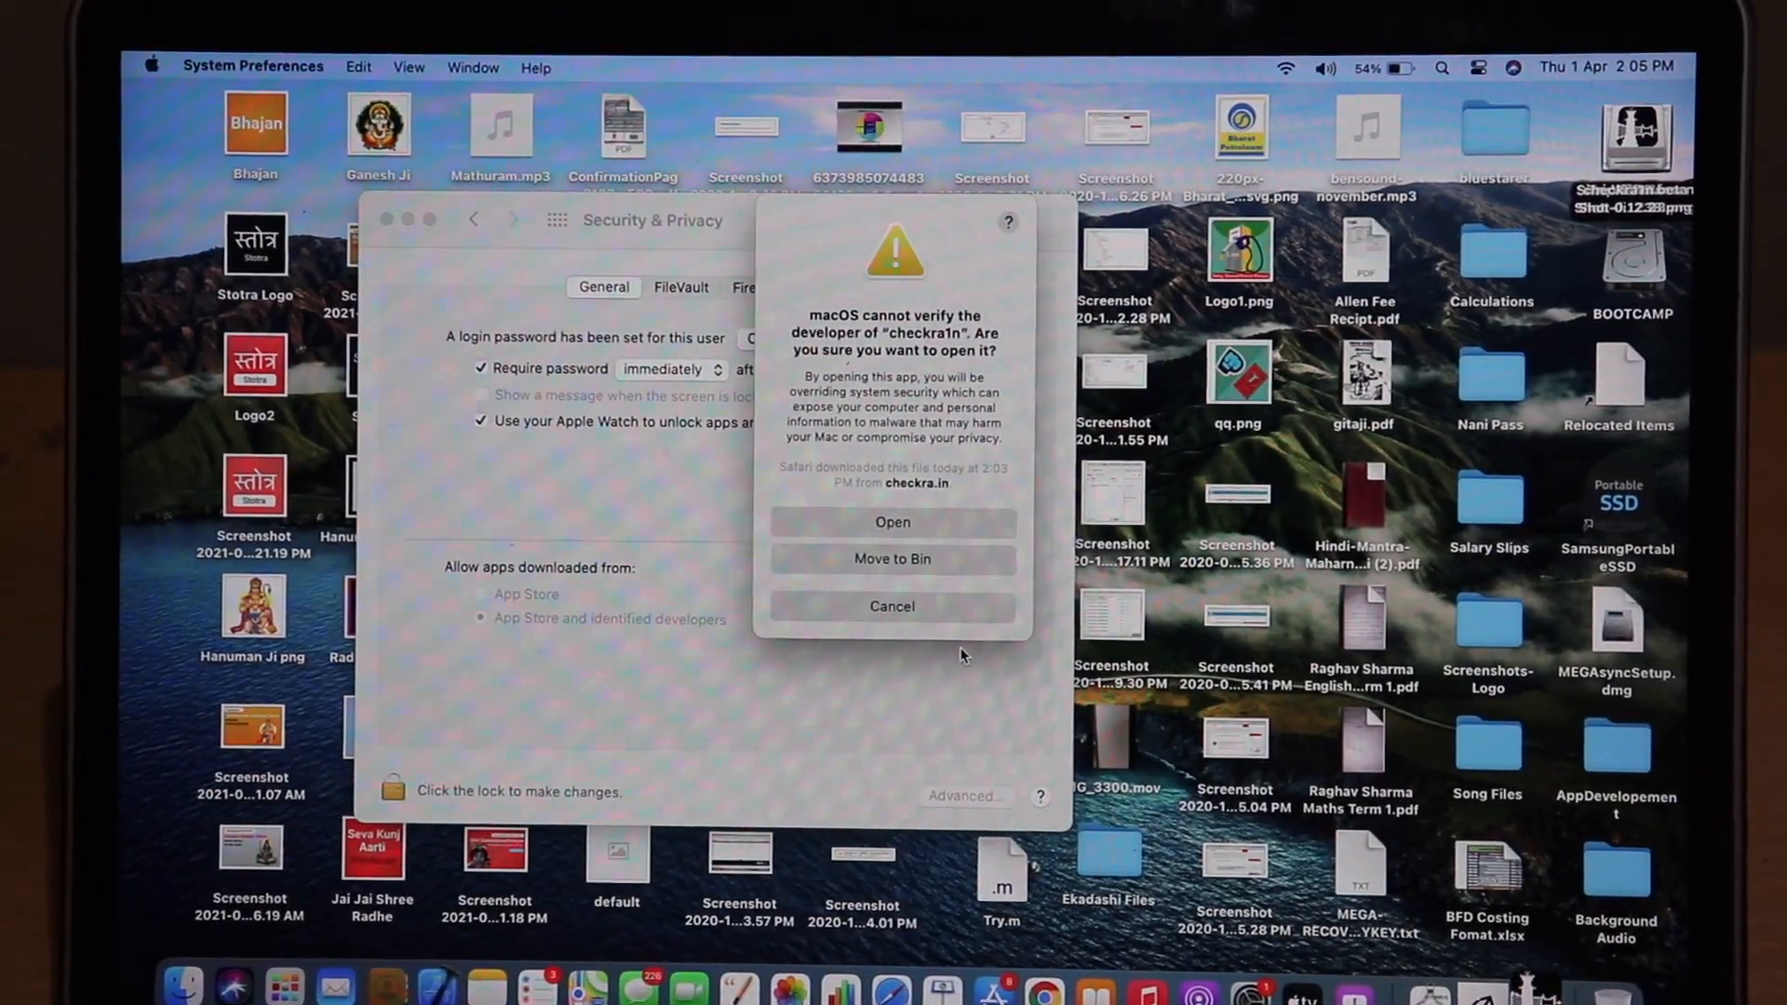
click(892, 605)
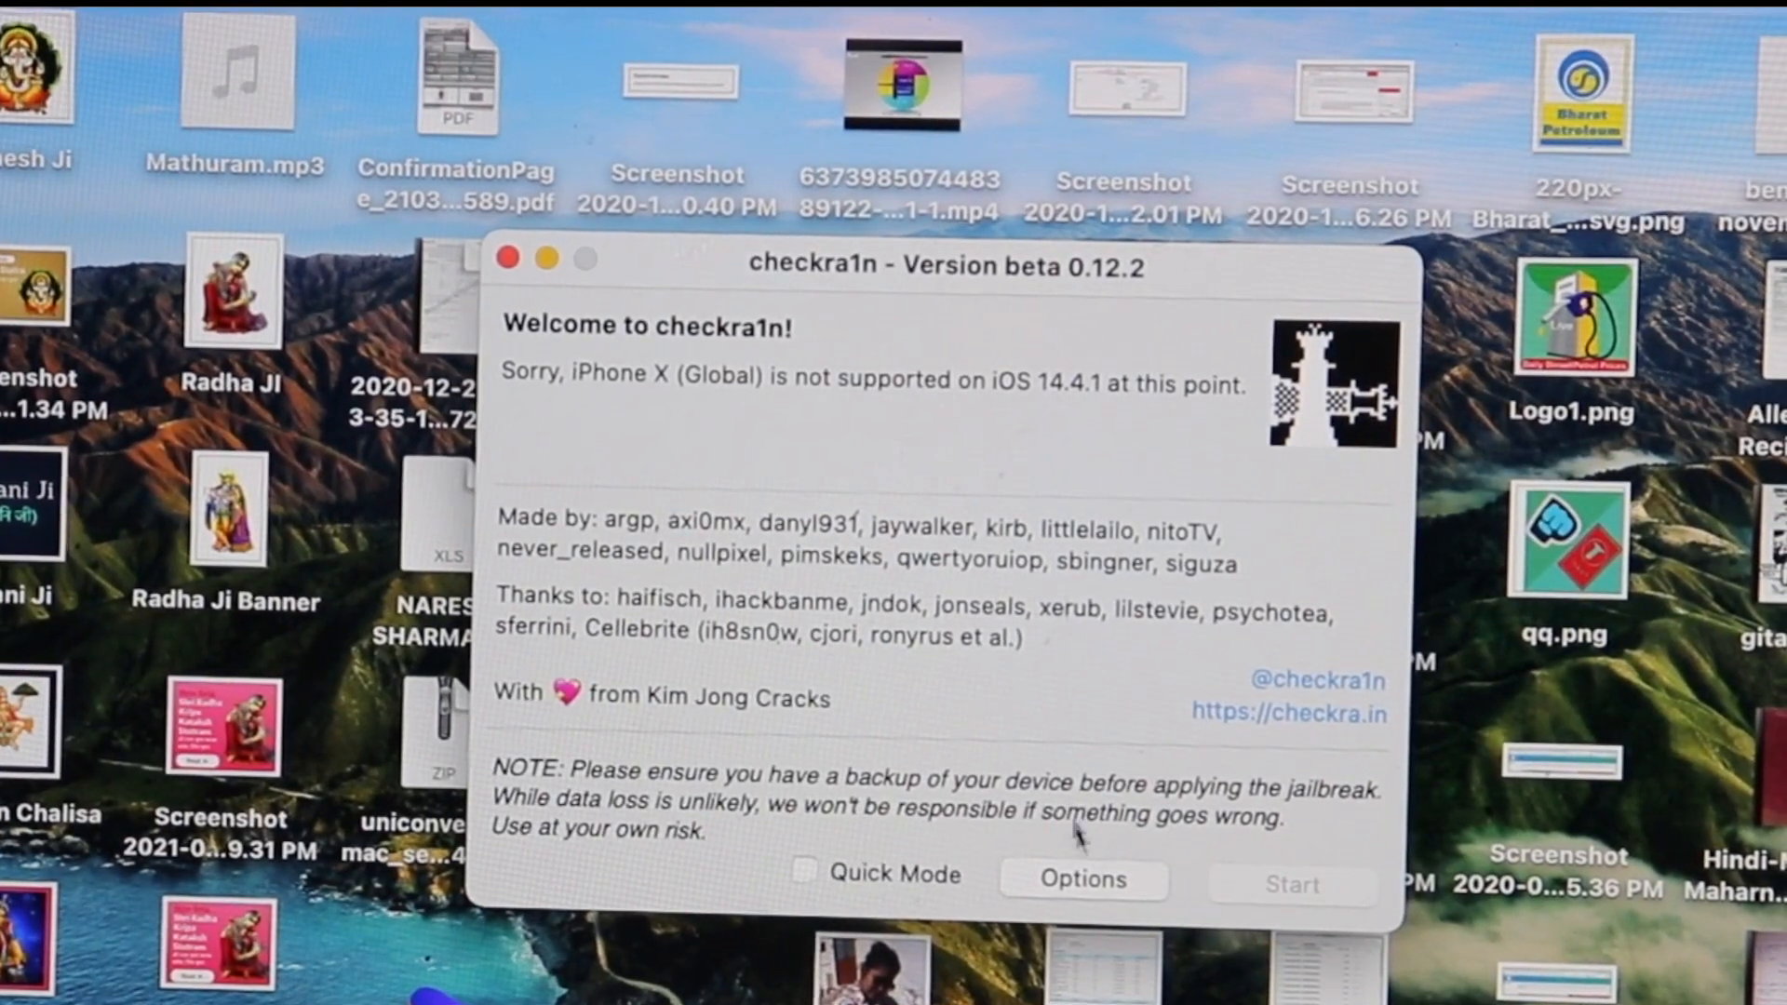
- Enable Allow untested iOS versions, Verbose Boot and Skip A11 BPR check in checkra1n Options
click(1081, 879)
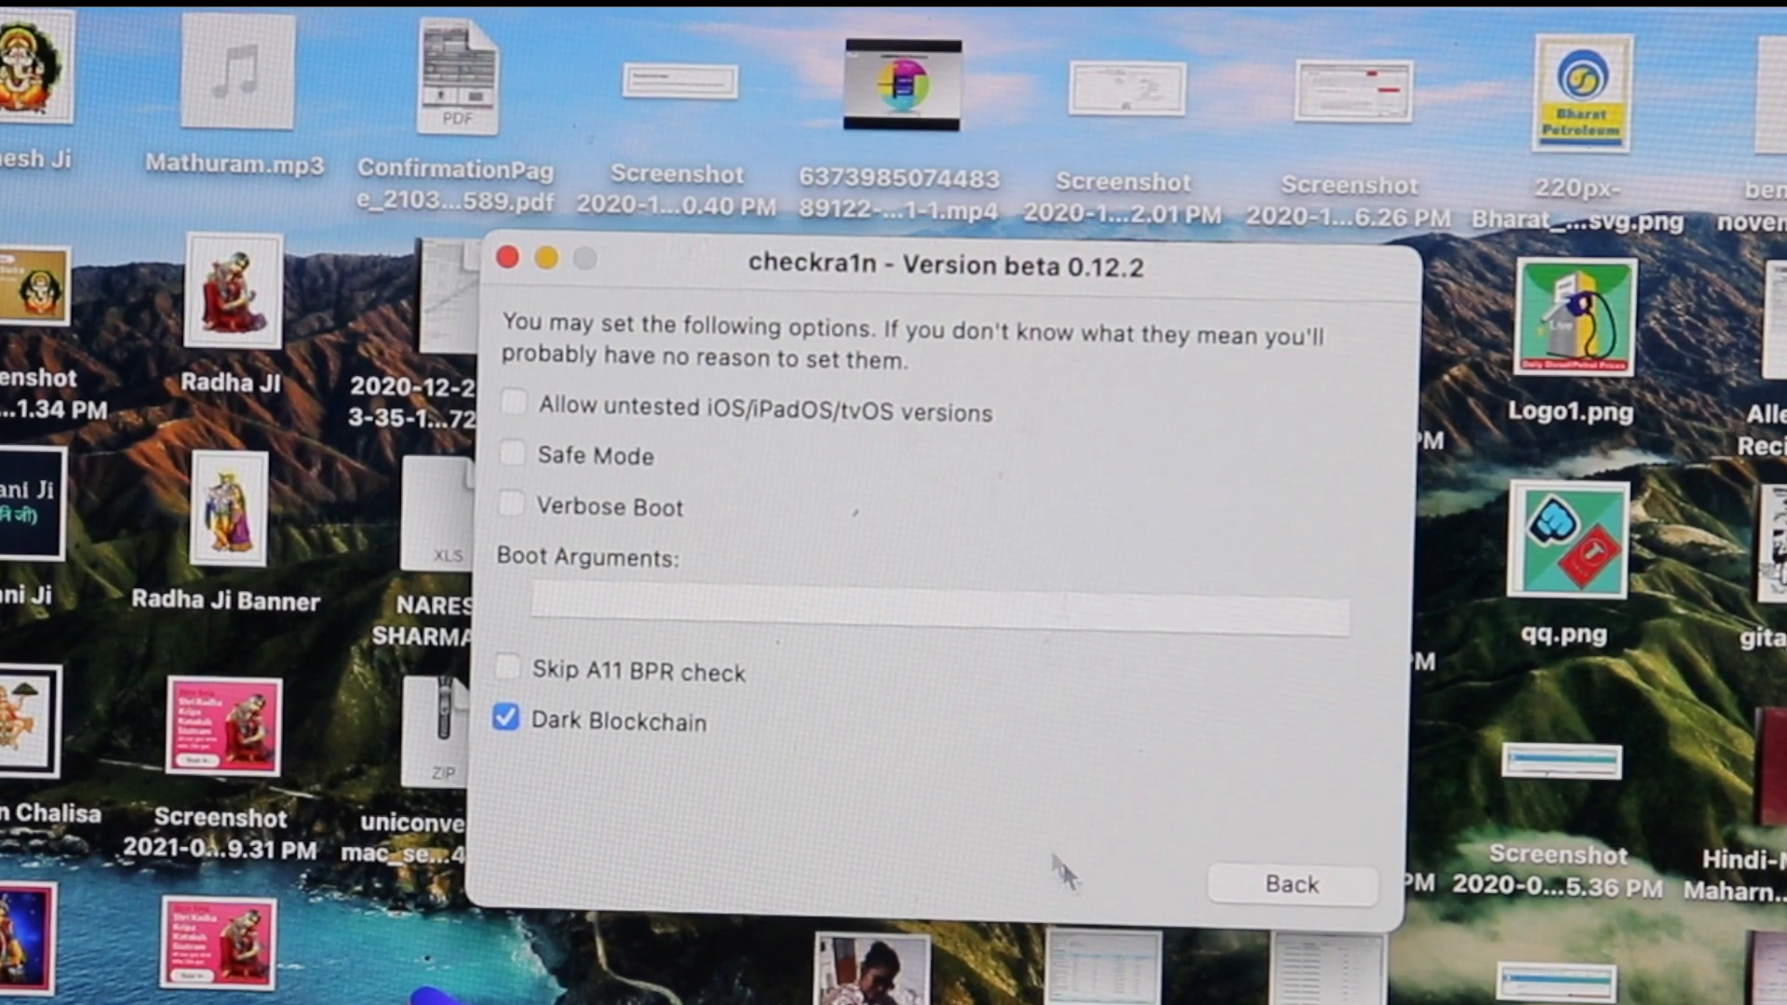
mouse_move(943, 757)
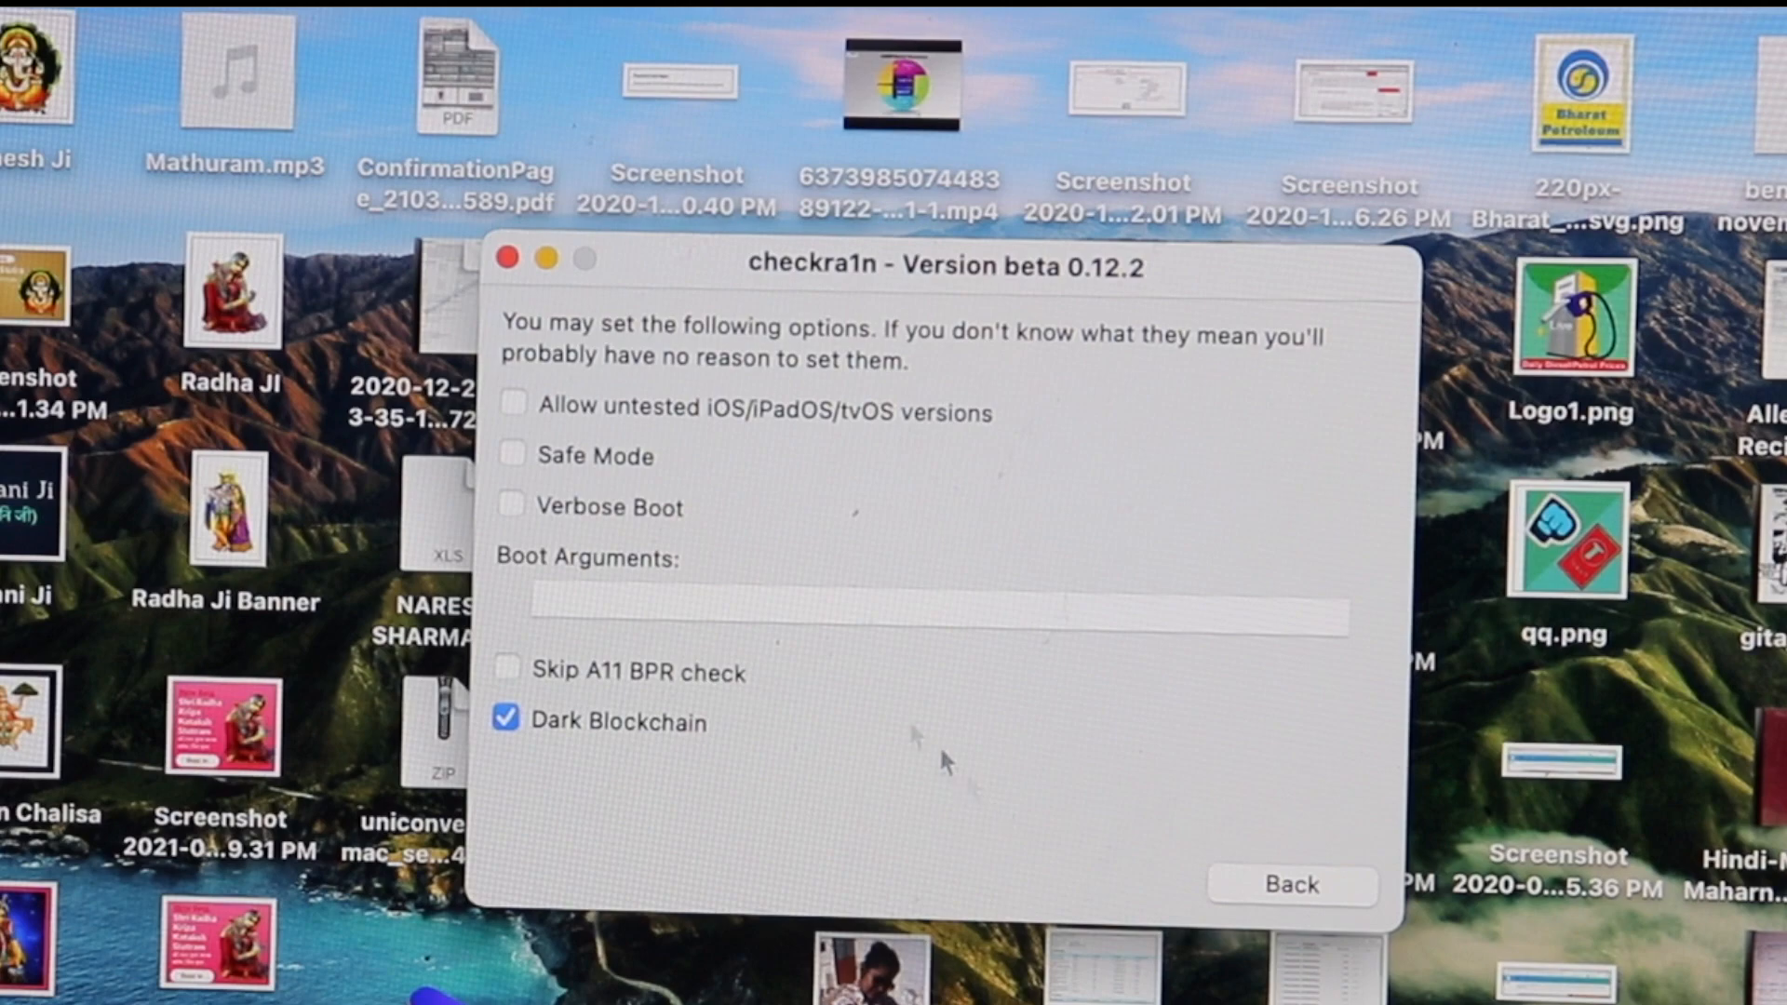
mouse_move(717, 558)
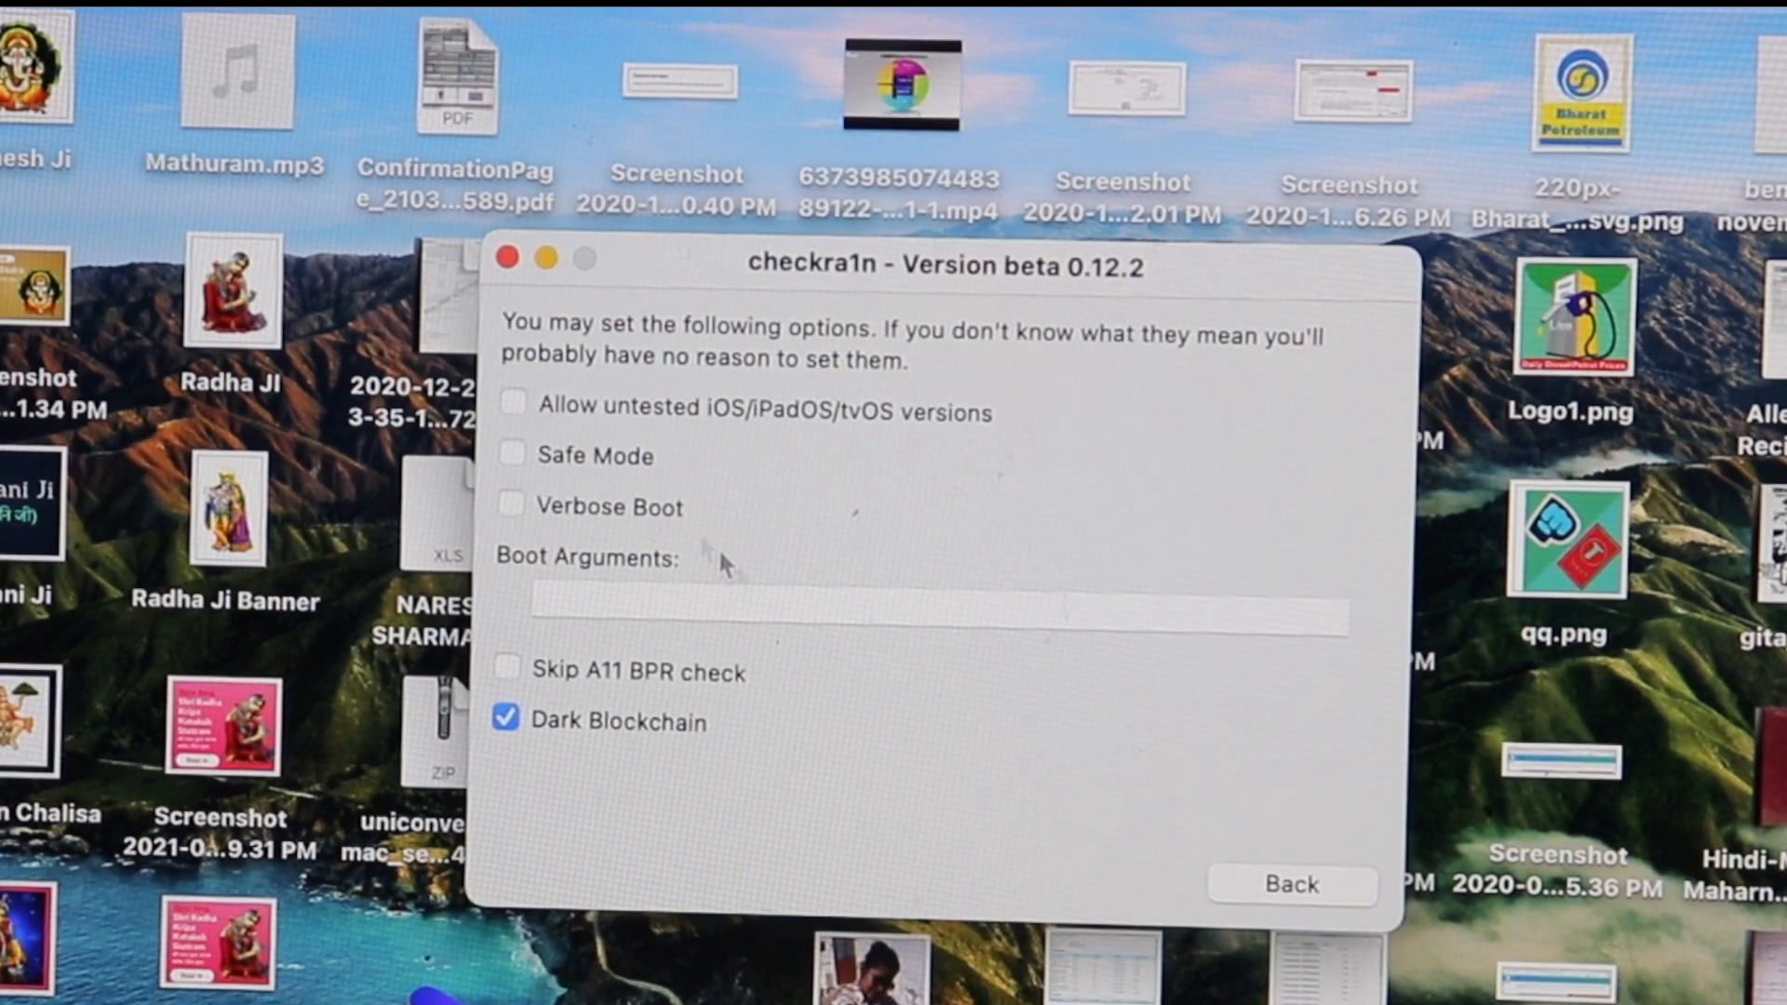
click(508, 507)
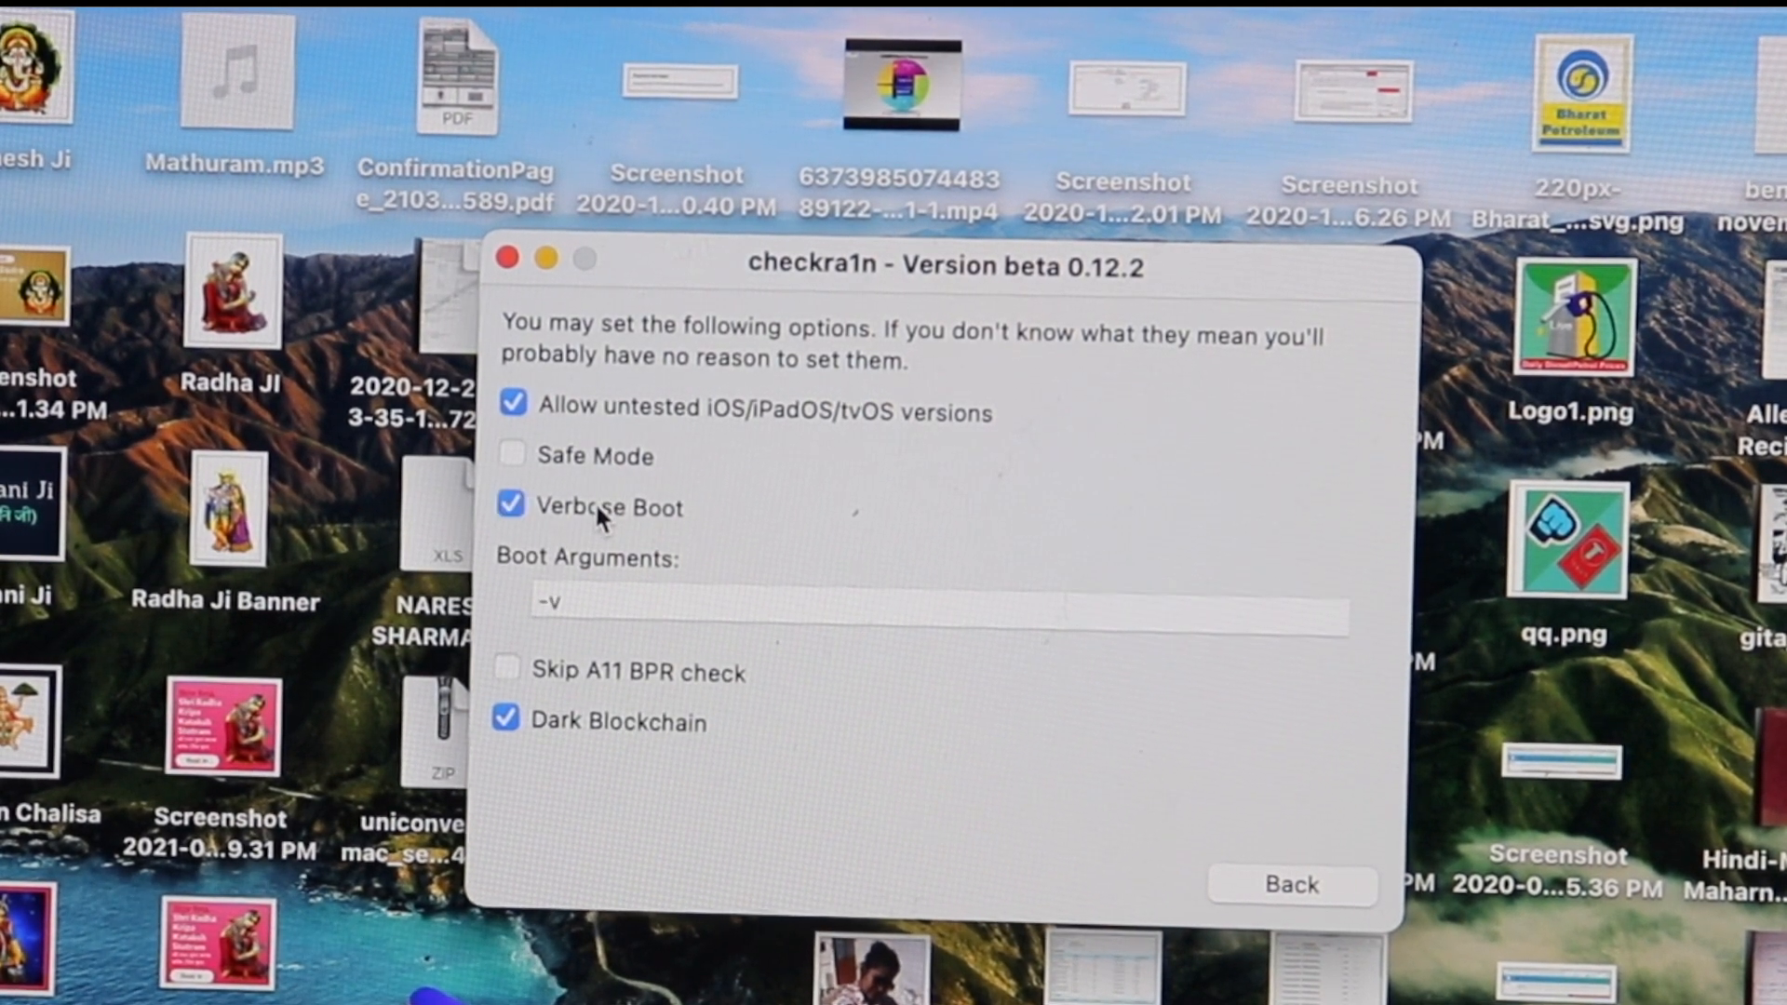
click(509, 670)
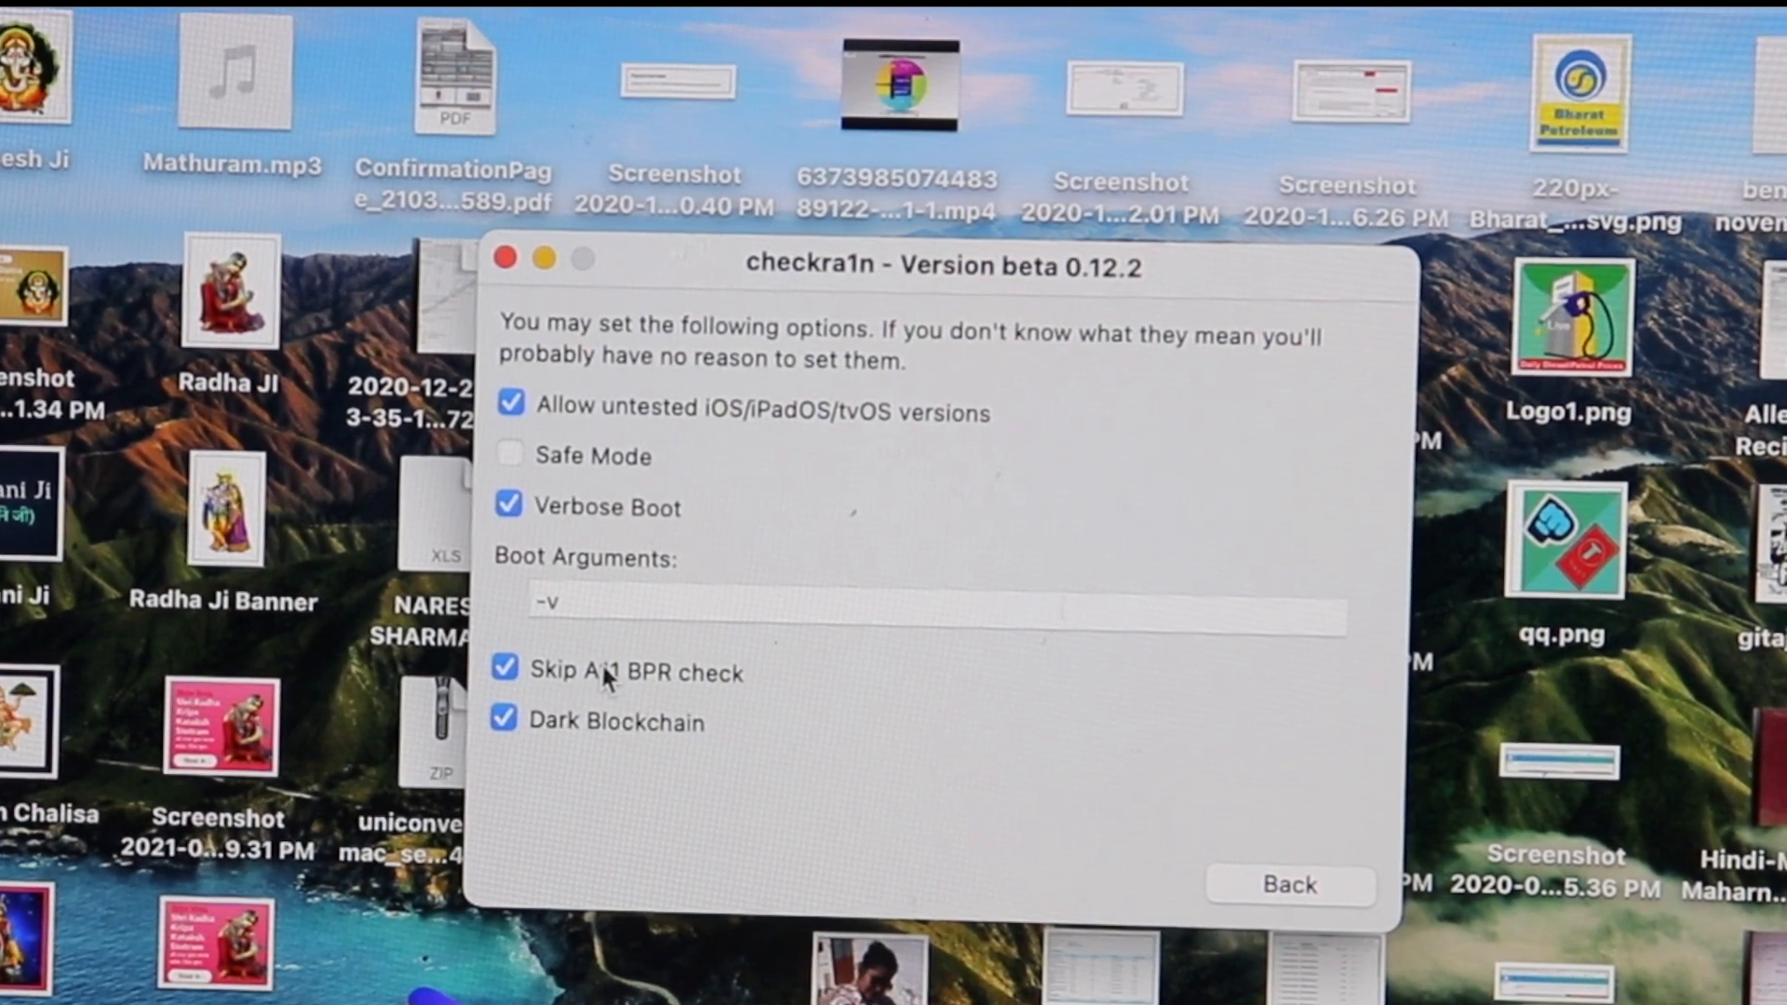
mouse_move(776, 658)
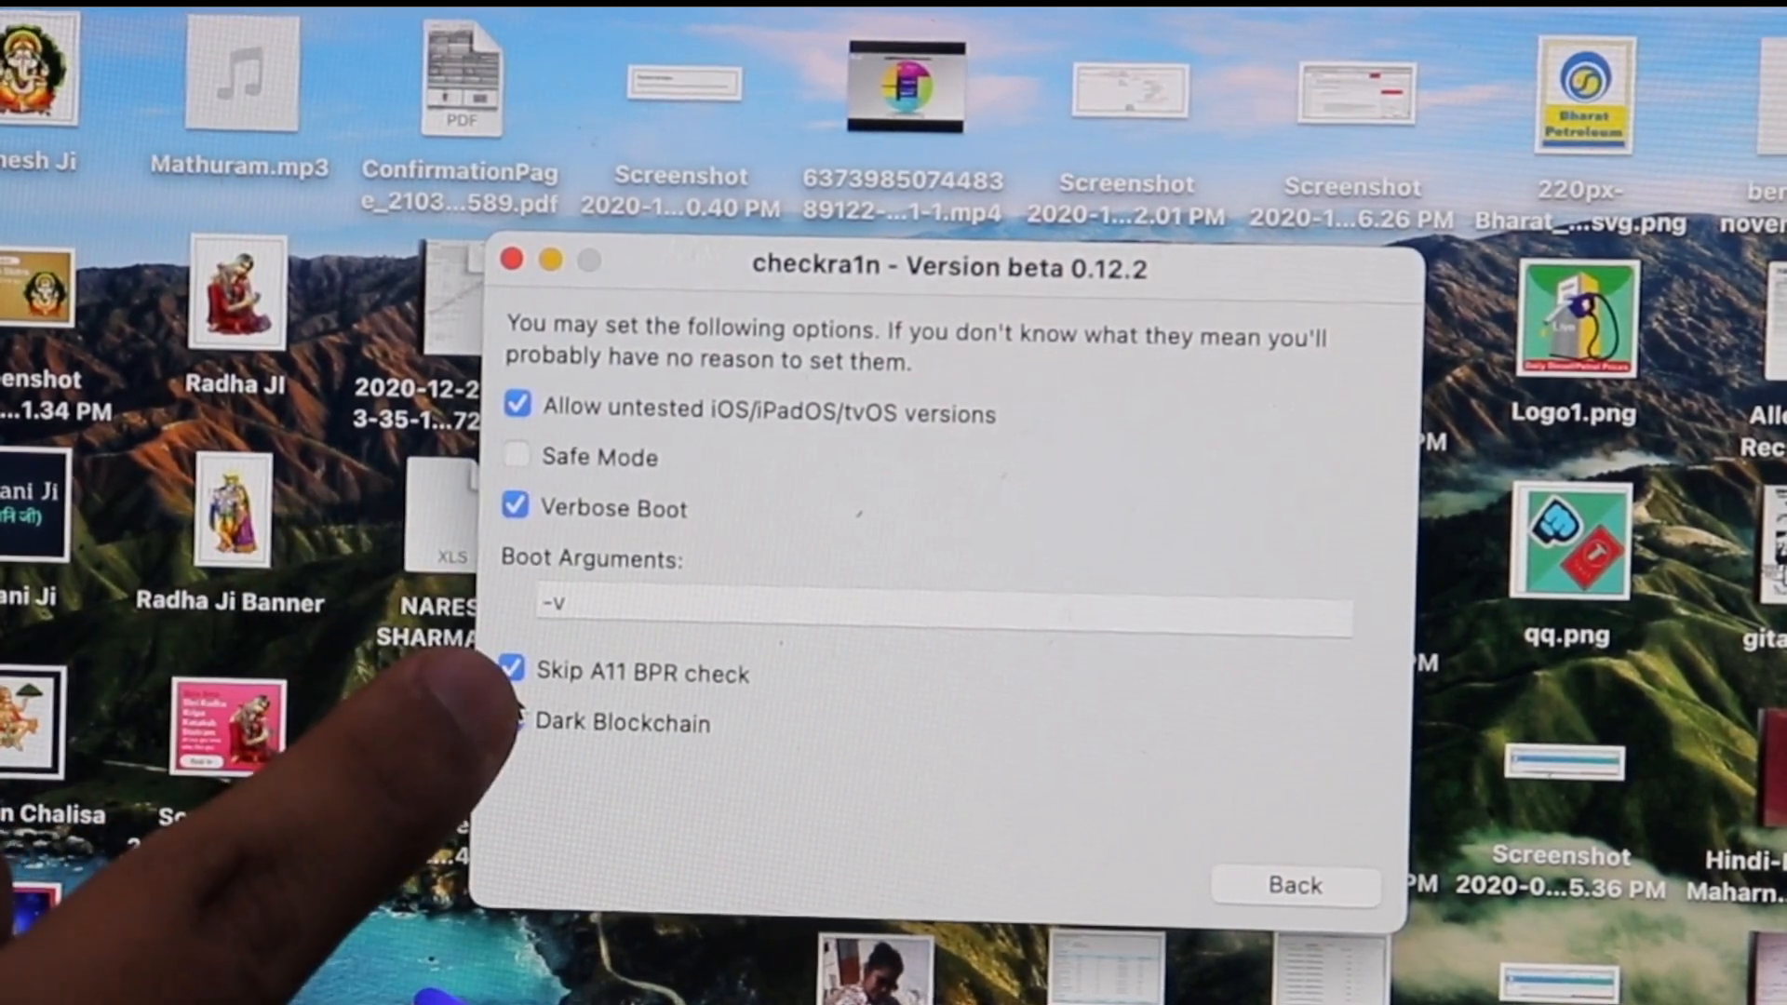
click(514, 722)
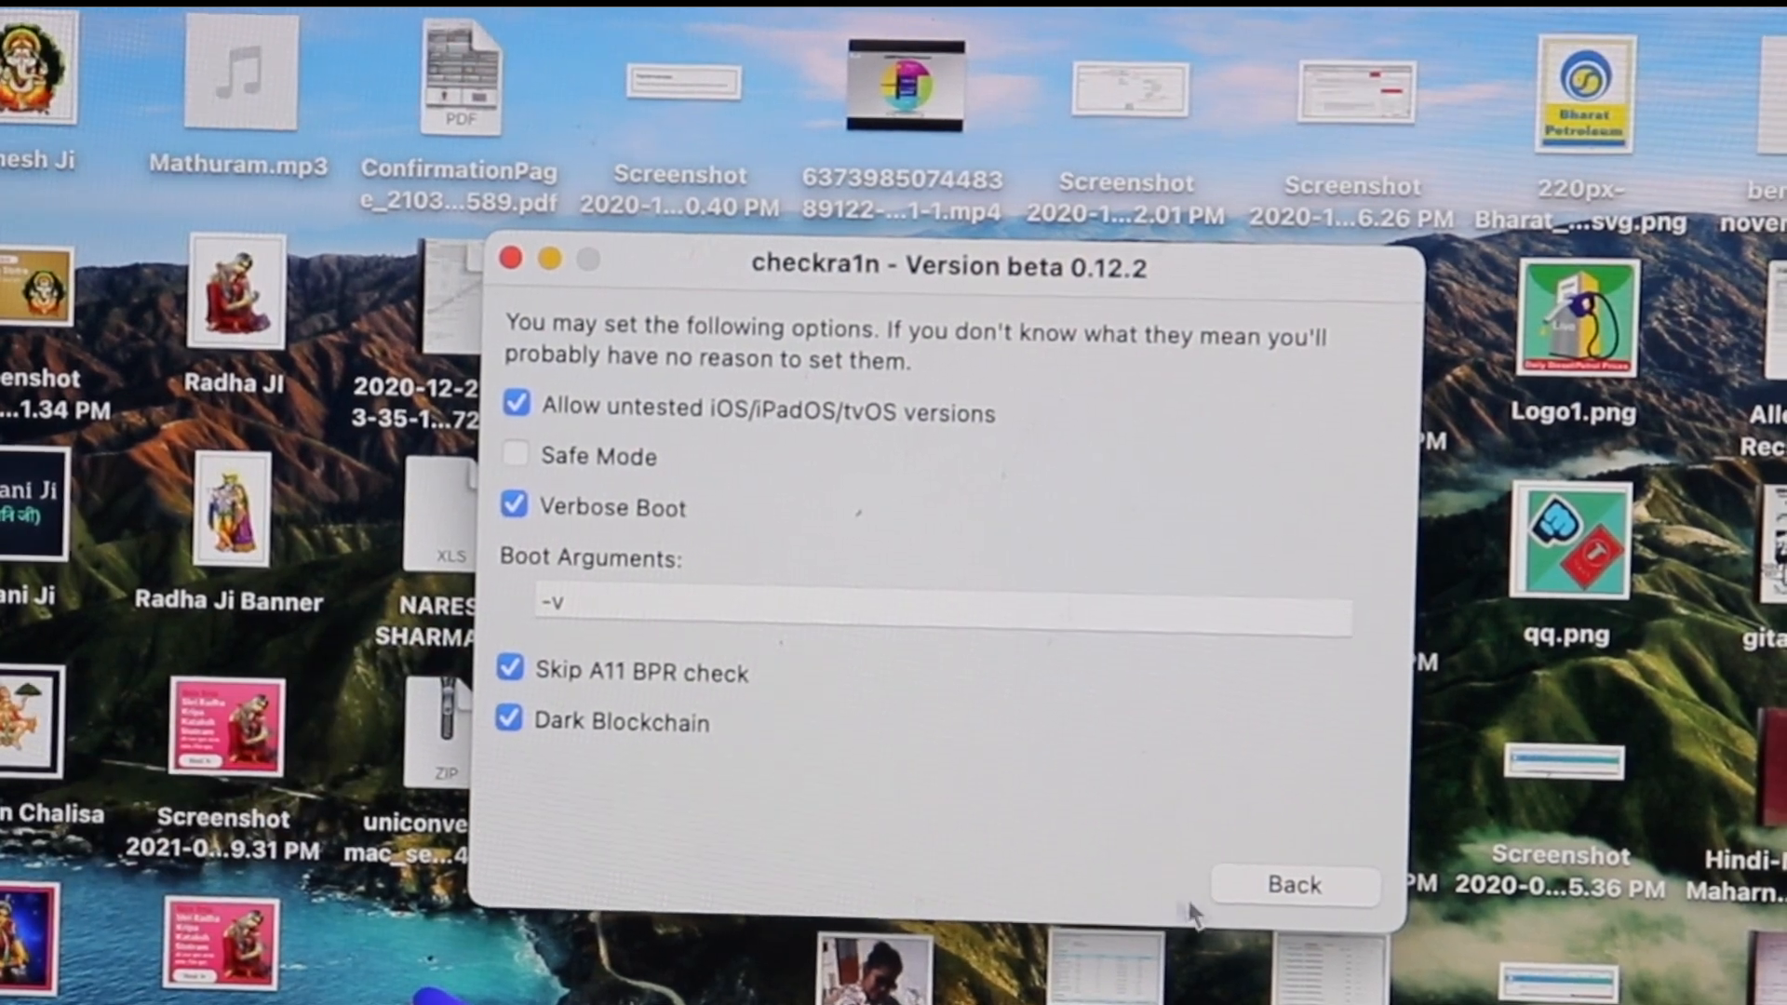
click(1293, 884)
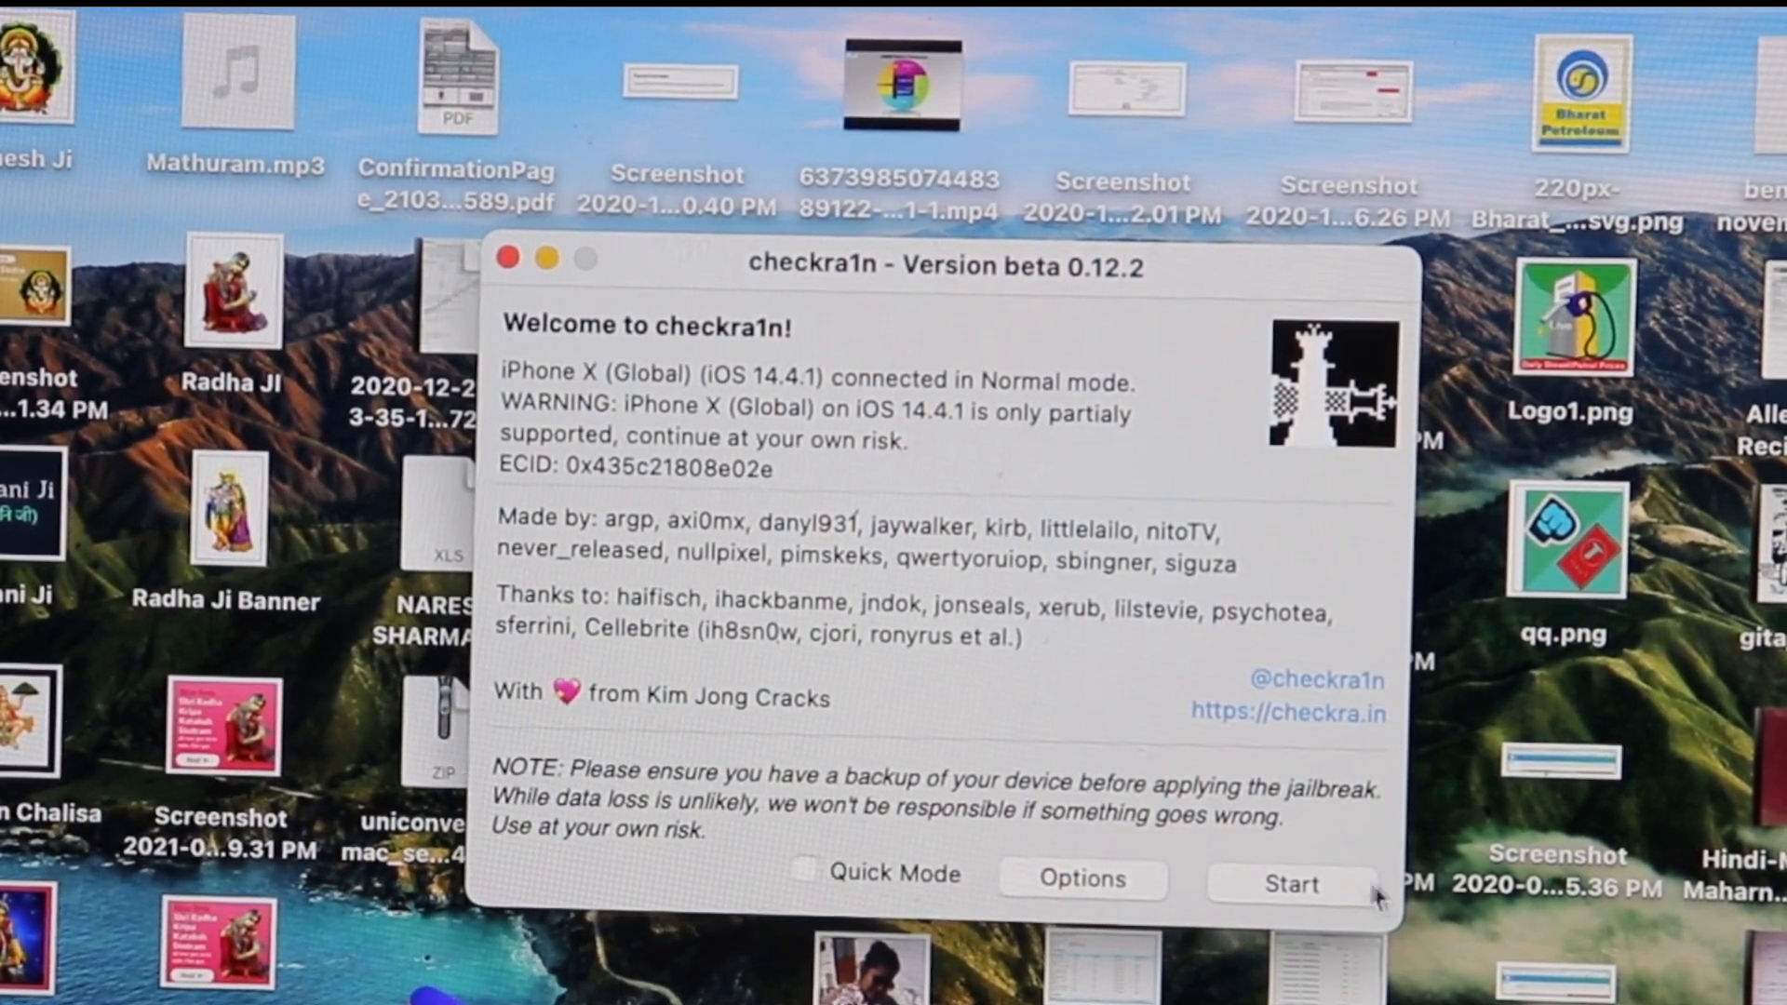
- Start the iPhone X jailbreak and stop at the passcode-removal warning
click(1289, 883)
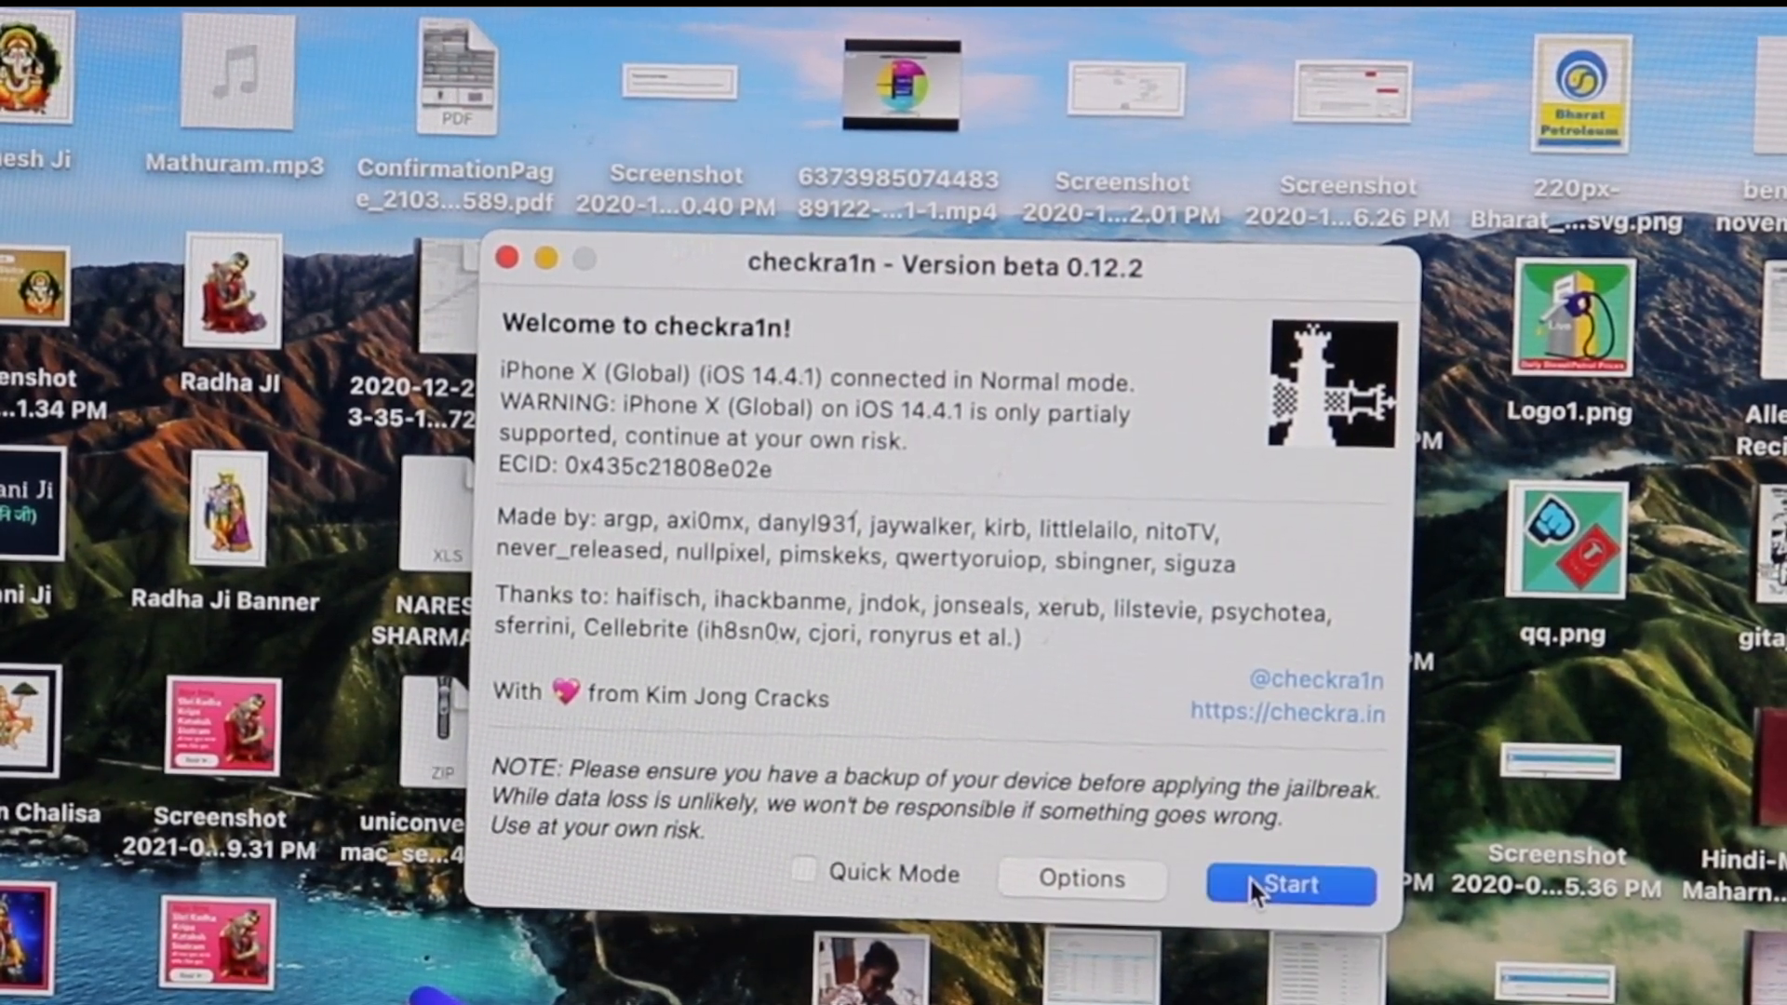
click(1289, 884)
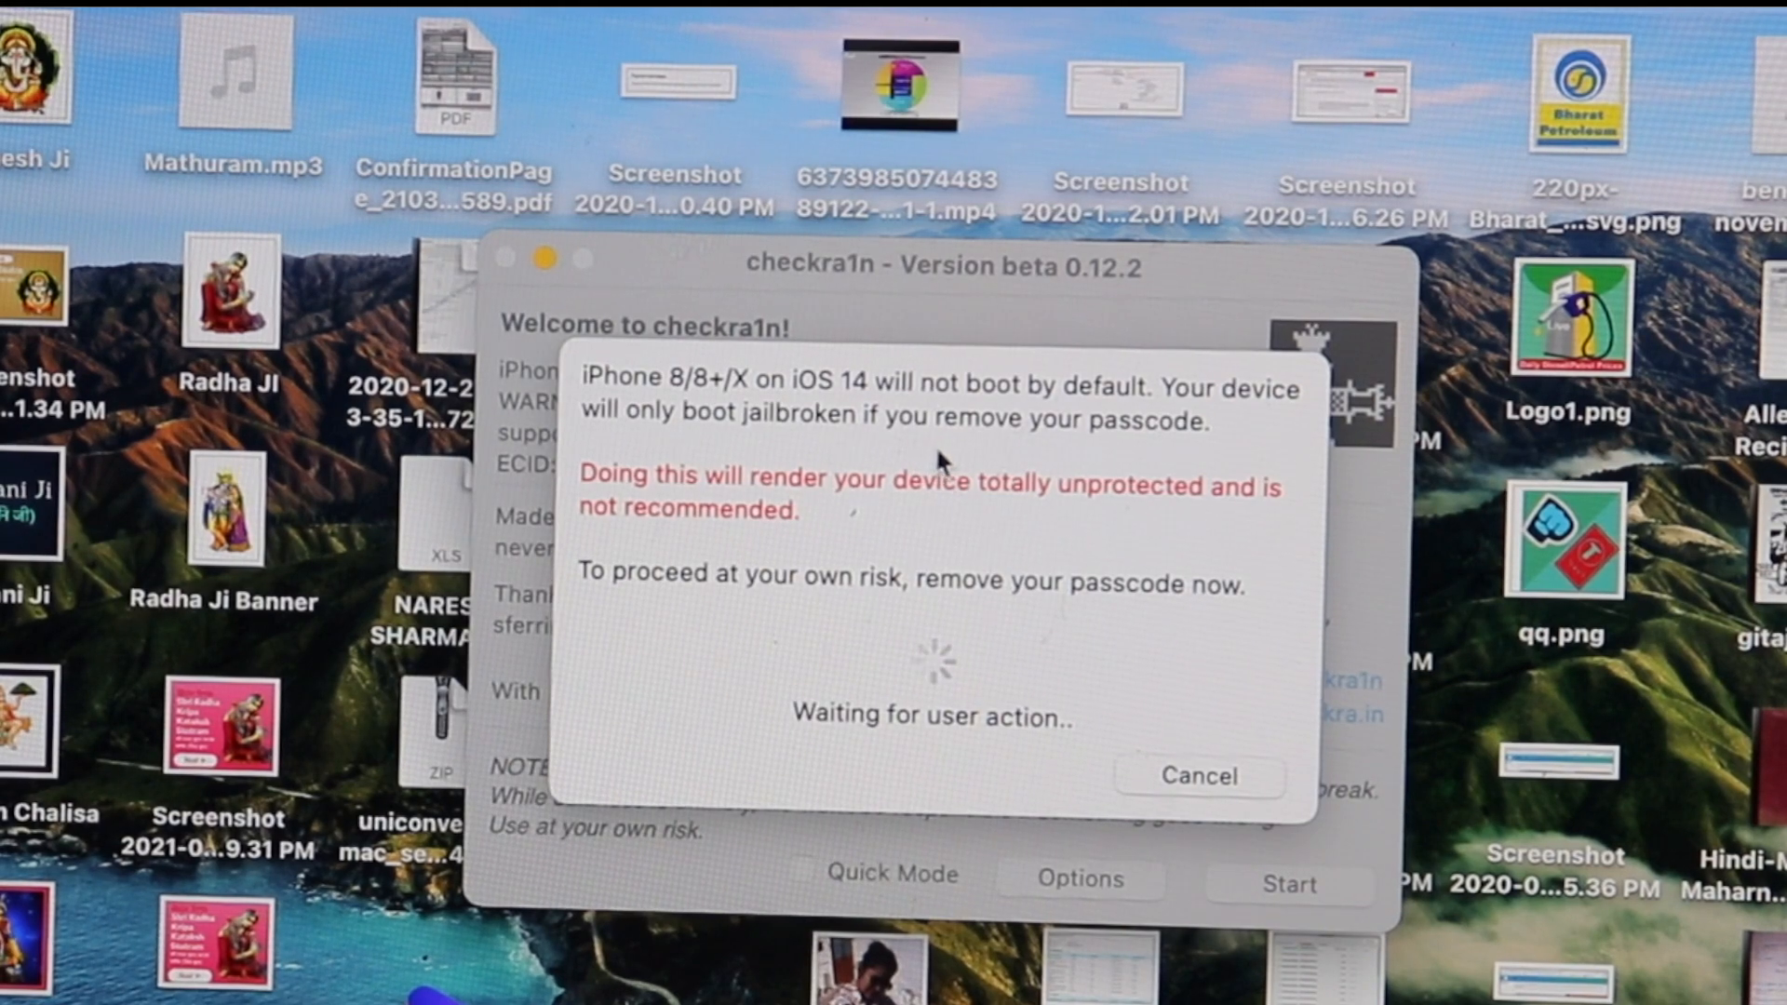
mouse_move(1270, 832)
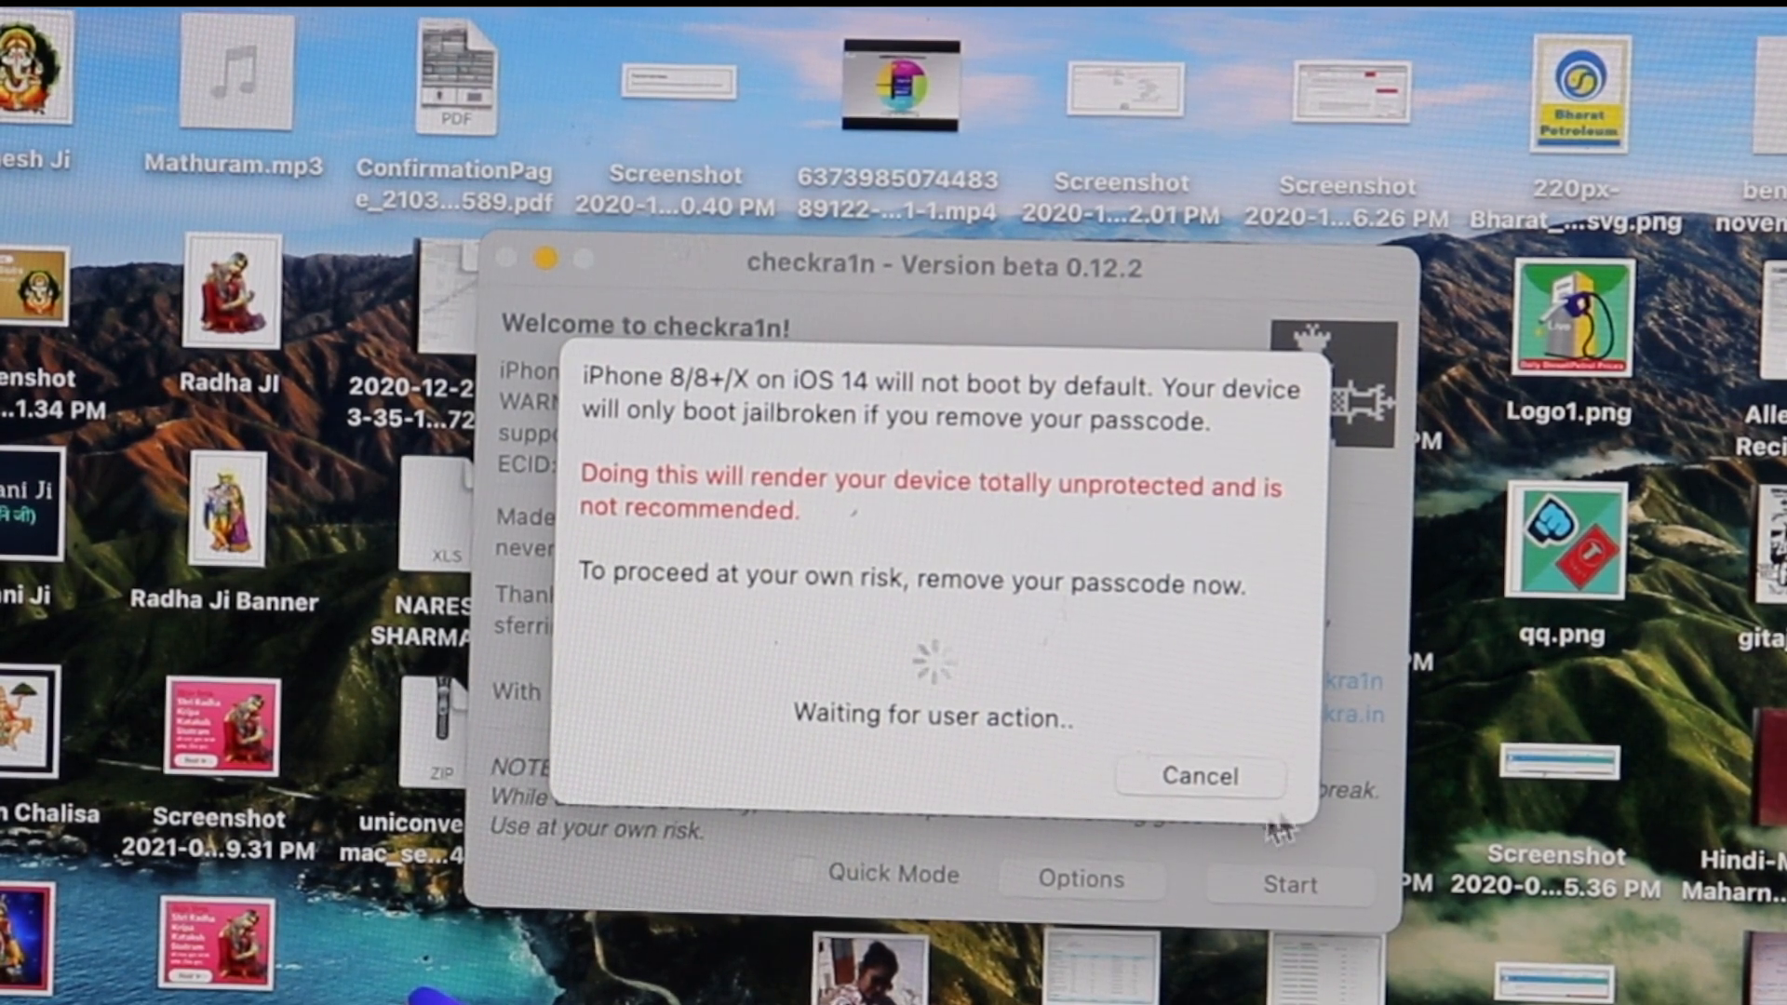